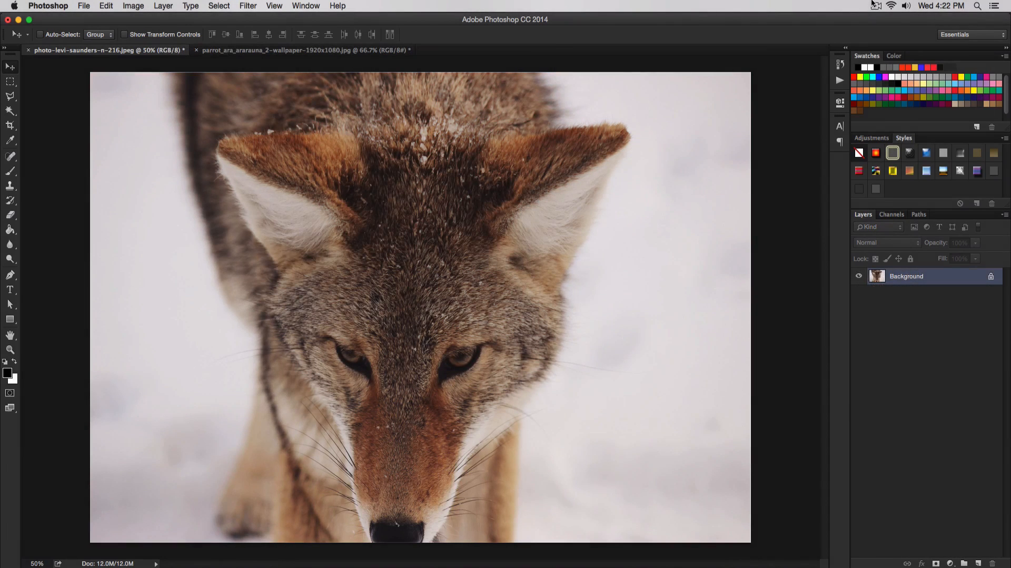
{"action": "mouse_move", "coordinate": [702, 62]}
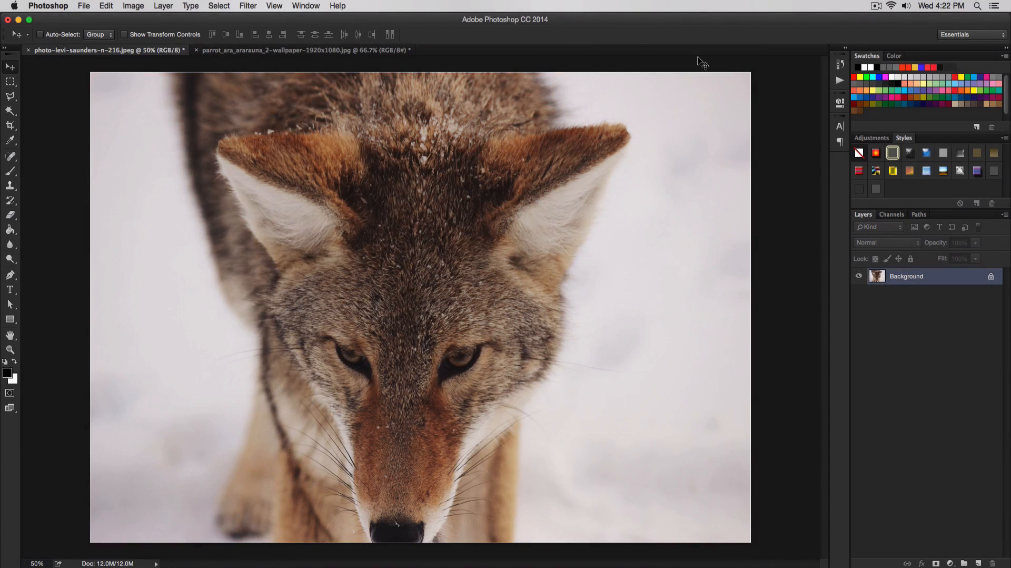
Show the Actions panel with the Default Actions set from the panel list
{"action": "left_click", "coordinate": [306, 7]}
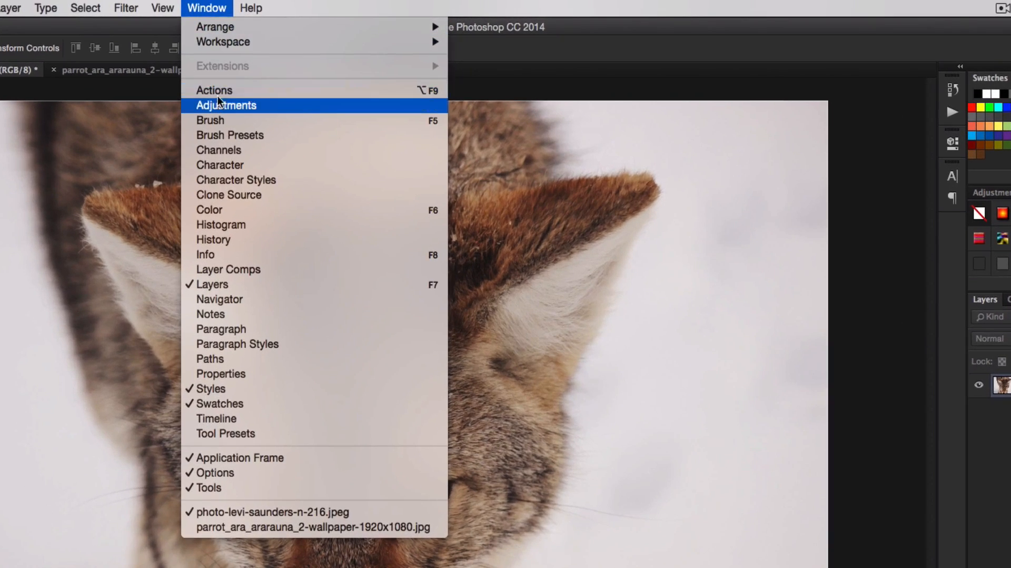
{"action": "mouse_move", "coordinate": [929, 121]}
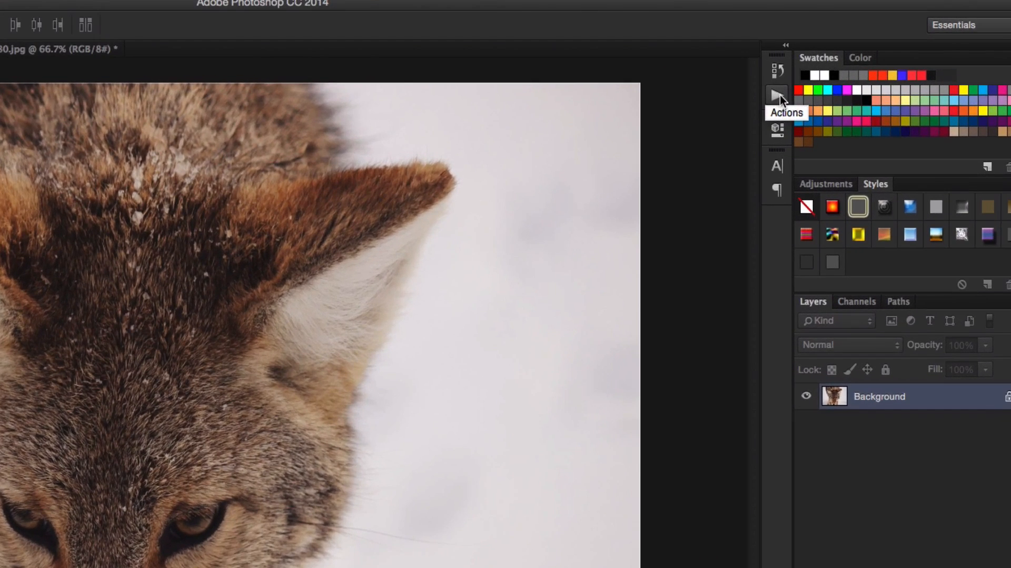
{"action": "left_click", "coordinate": [776, 95]}
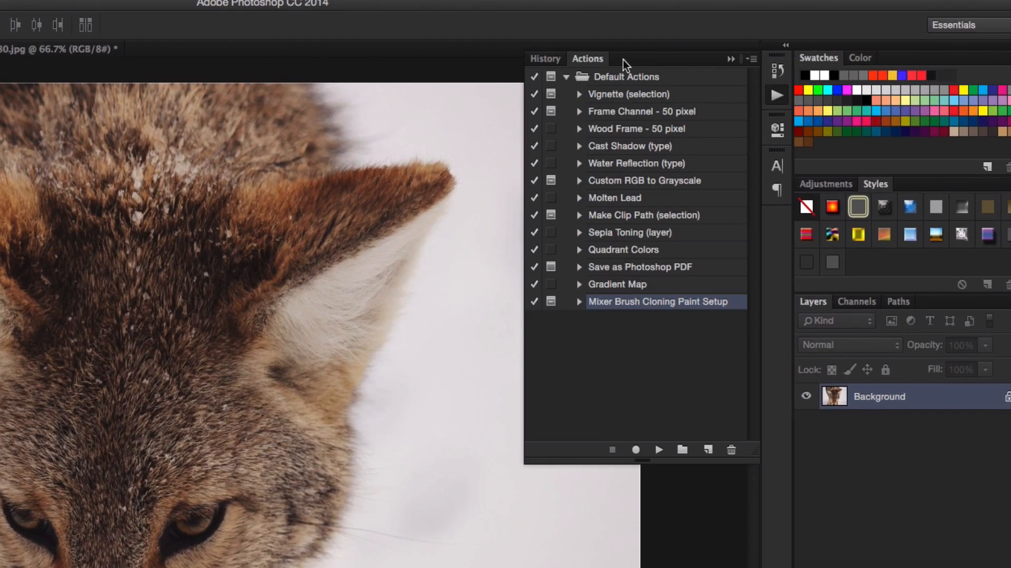
{"action": "left_click", "coordinate": [151, 9]}
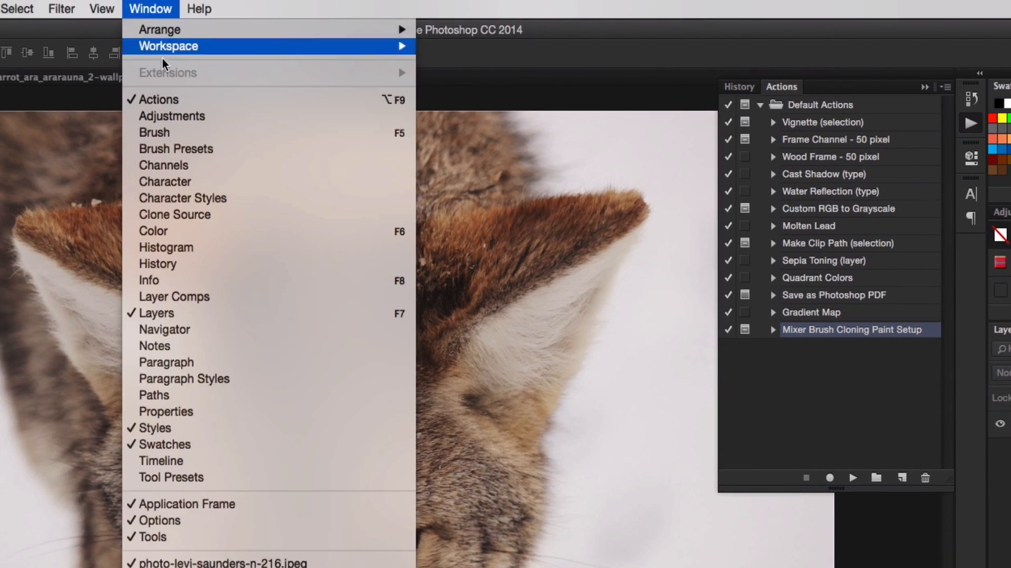
{"action": "mouse_move", "coordinate": [165, 99]}
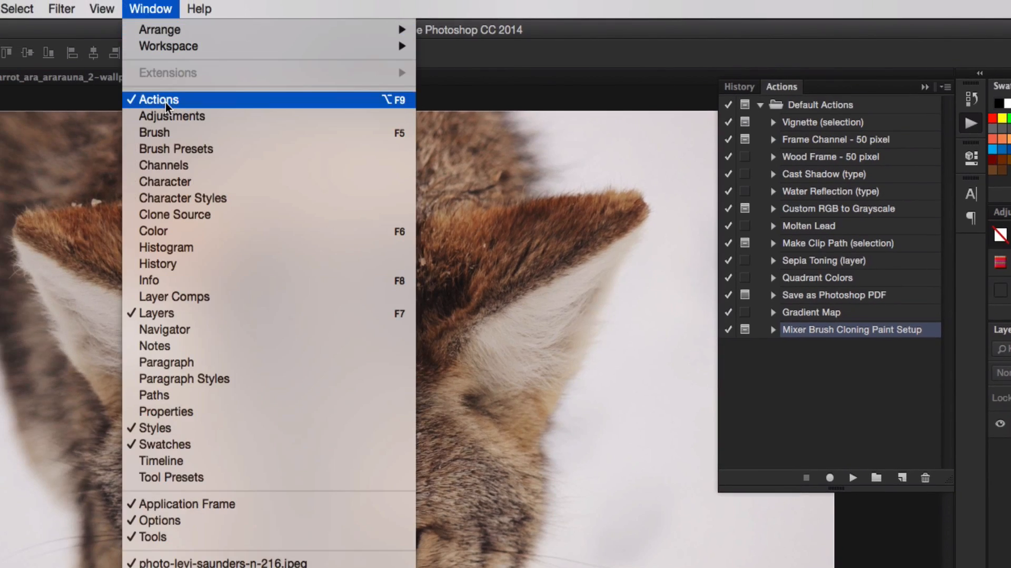
{"action": "left_click", "coordinate": [160, 99]}
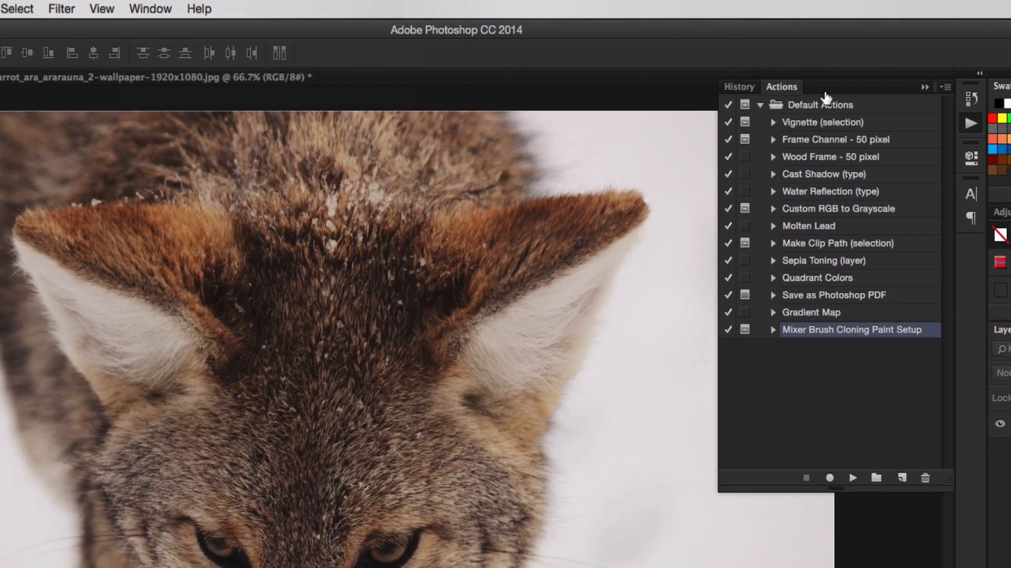
{"action": "mouse_move", "coordinate": [906, 470]}
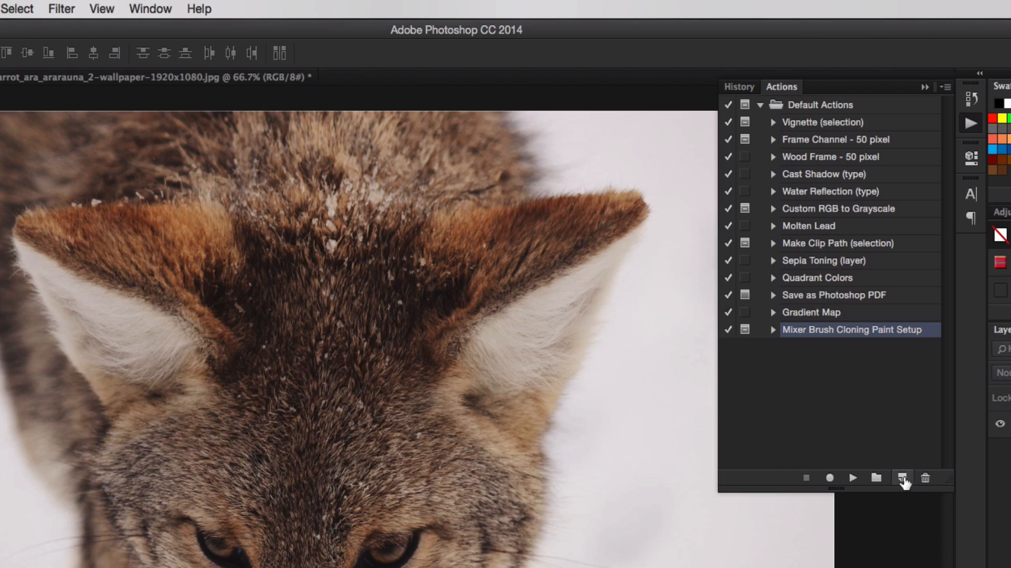
Create a new action named Light Streak in Default Actions and begin recording
{"action": "left_click", "coordinate": [903, 477]}
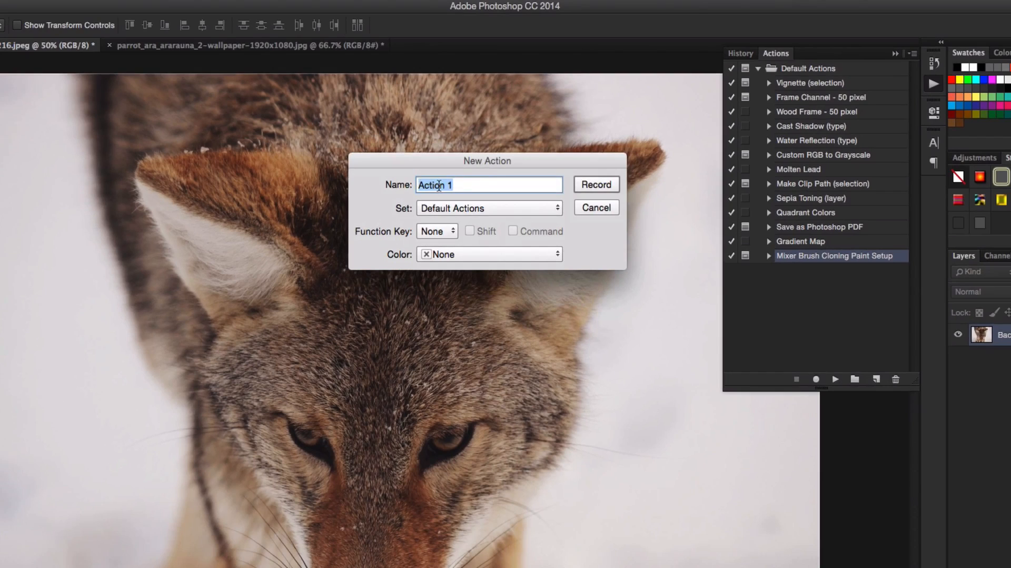
{"action": "type", "text": "Light Strea"}
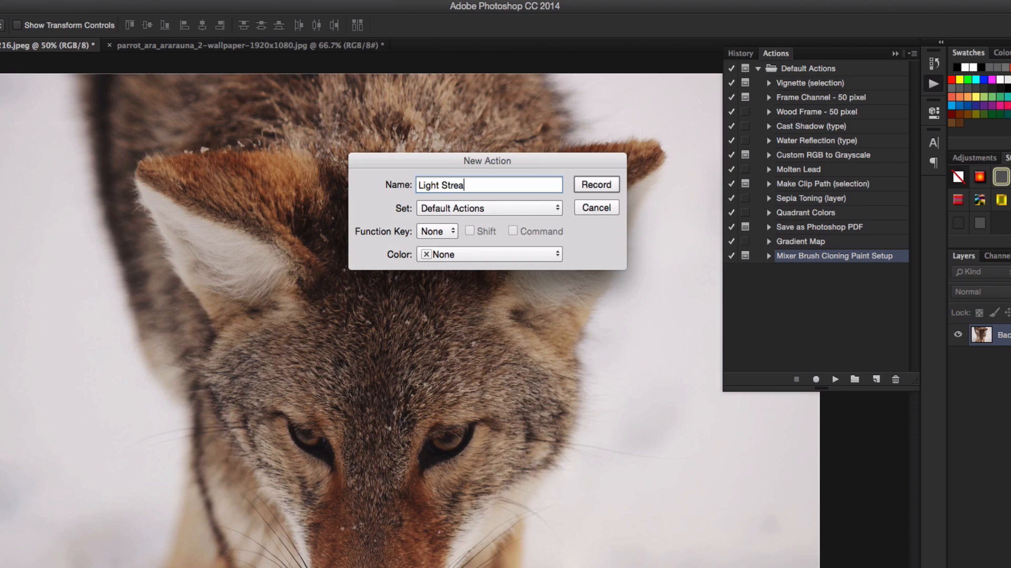
{"action": "left_click", "coordinate": [594, 184]}
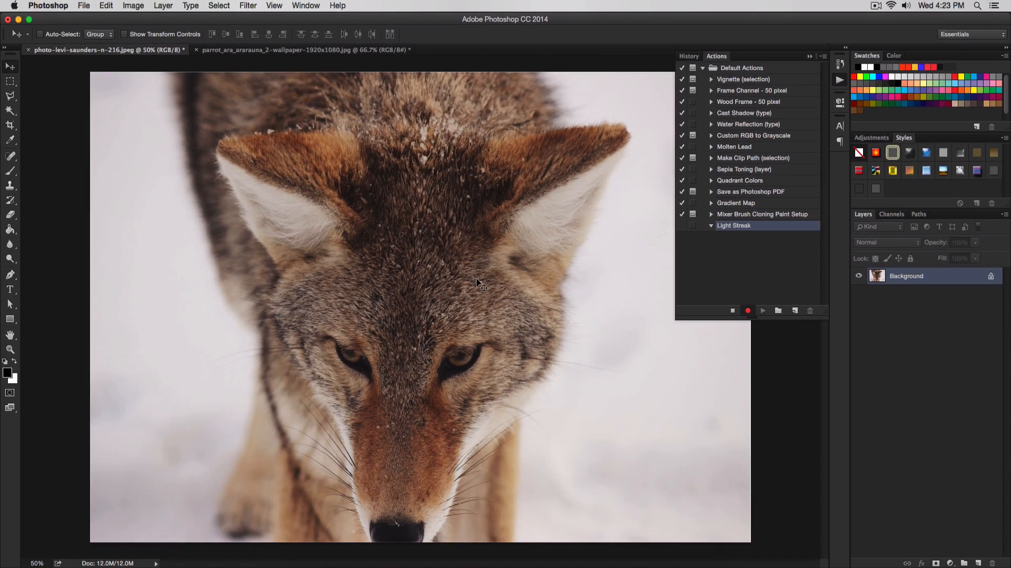
{"action": "mouse_move", "coordinate": [468, 308]}
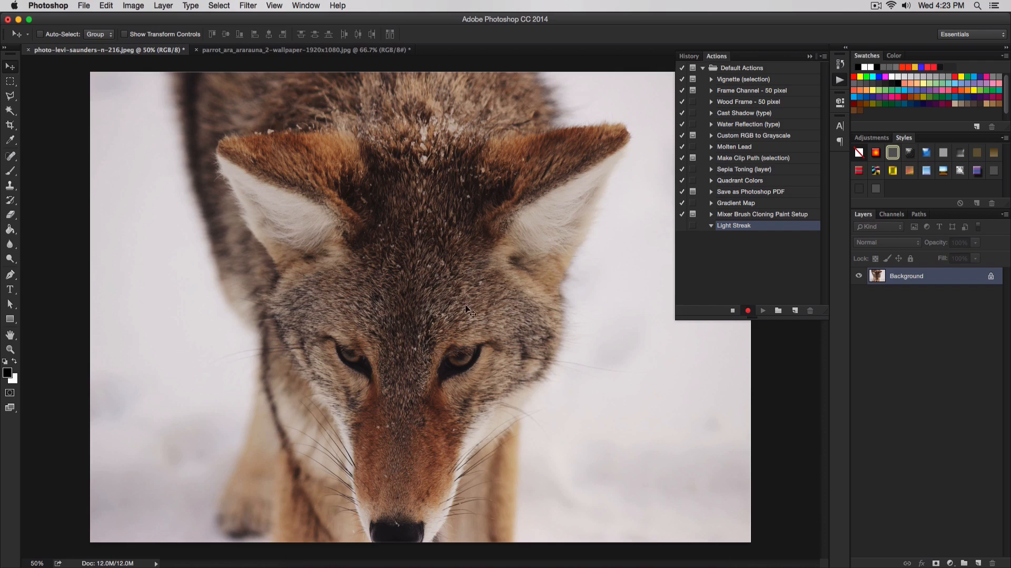
{"action": "mouse_move", "coordinate": [739, 248]}
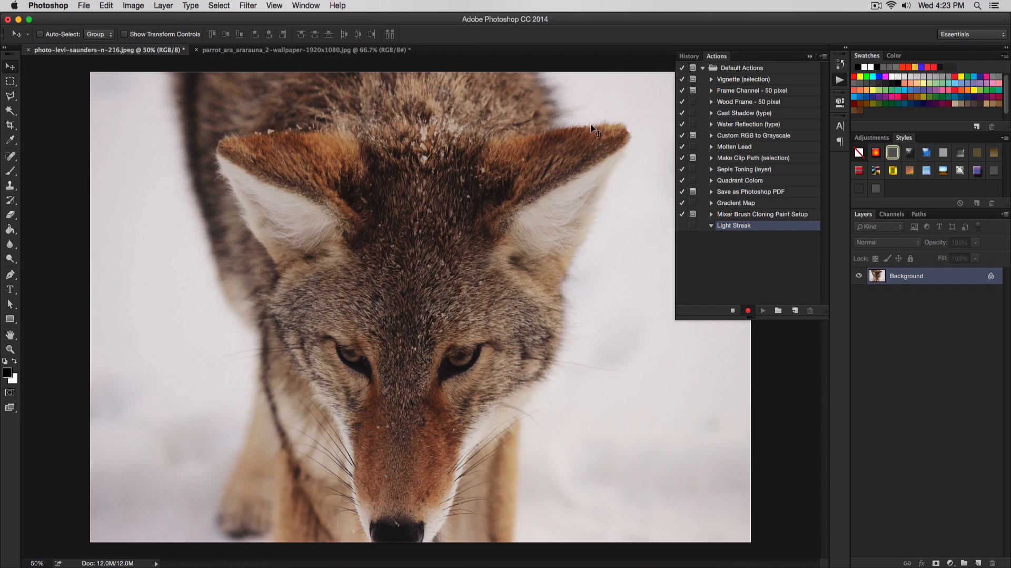
{"action": "mouse_move", "coordinate": [411, 254]}
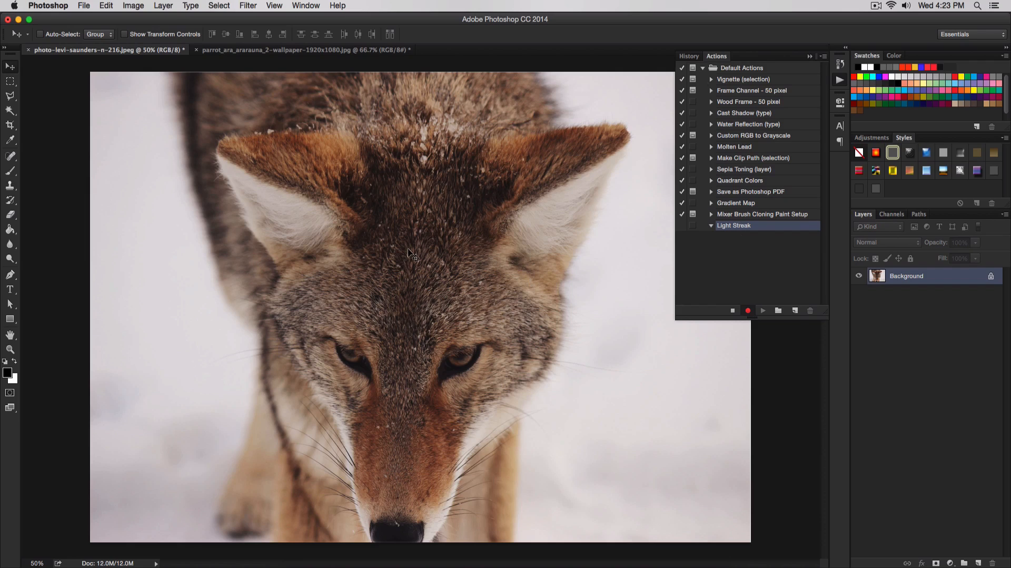
{"action": "mouse_move", "coordinate": [753, 271]}
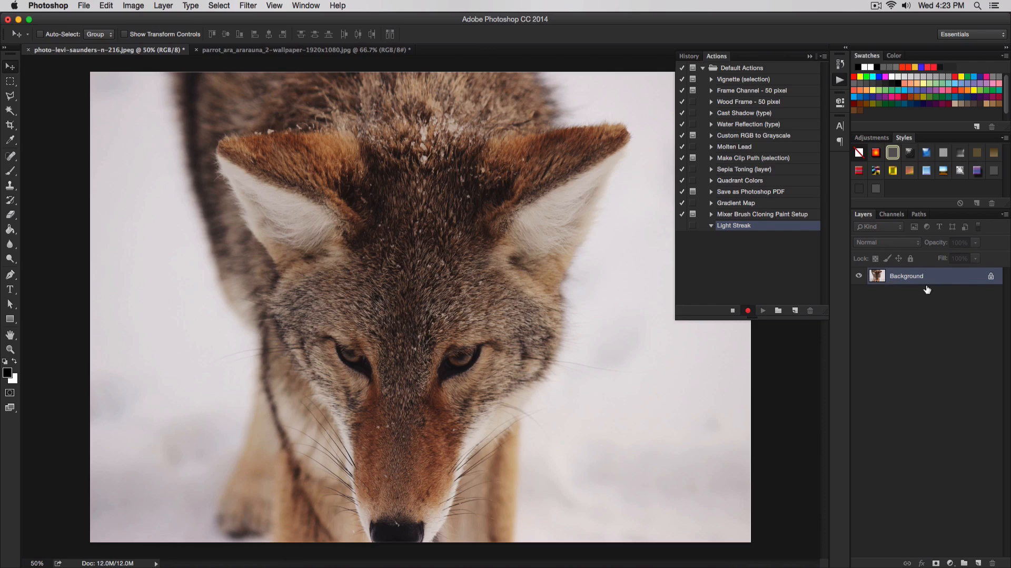
{"action": "mouse_move", "coordinate": [950, 280]}
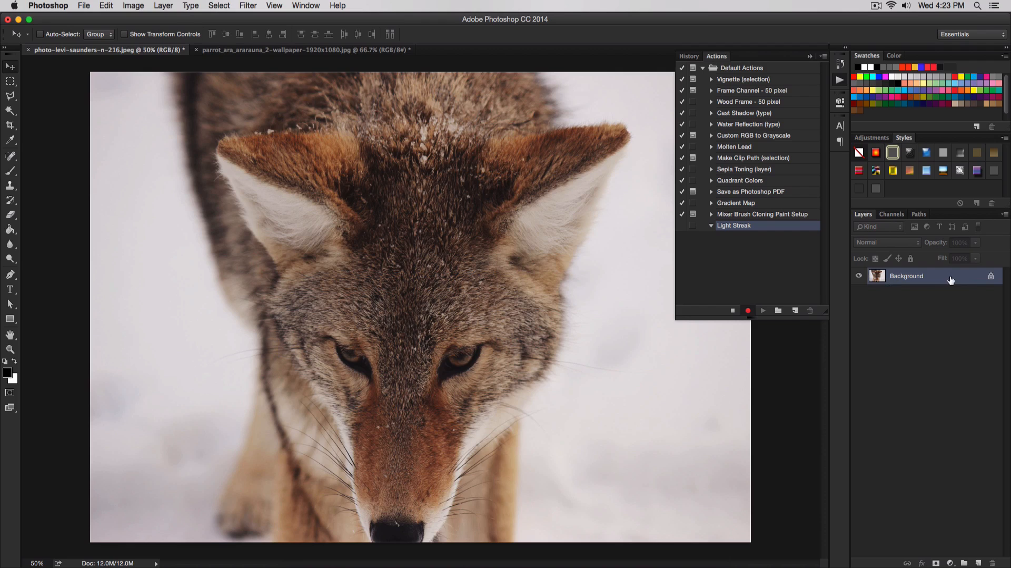
Add a Curves 1 adjustment layer above the coyote photo's Background
{"action": "left_click", "coordinate": [163, 5]}
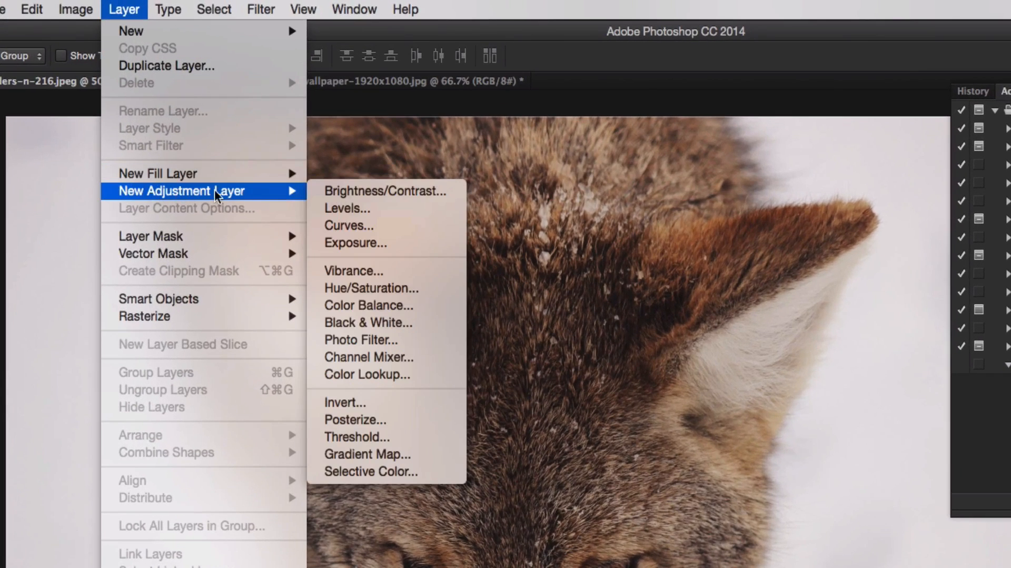
{"action": "left_click", "coordinate": [348, 226]}
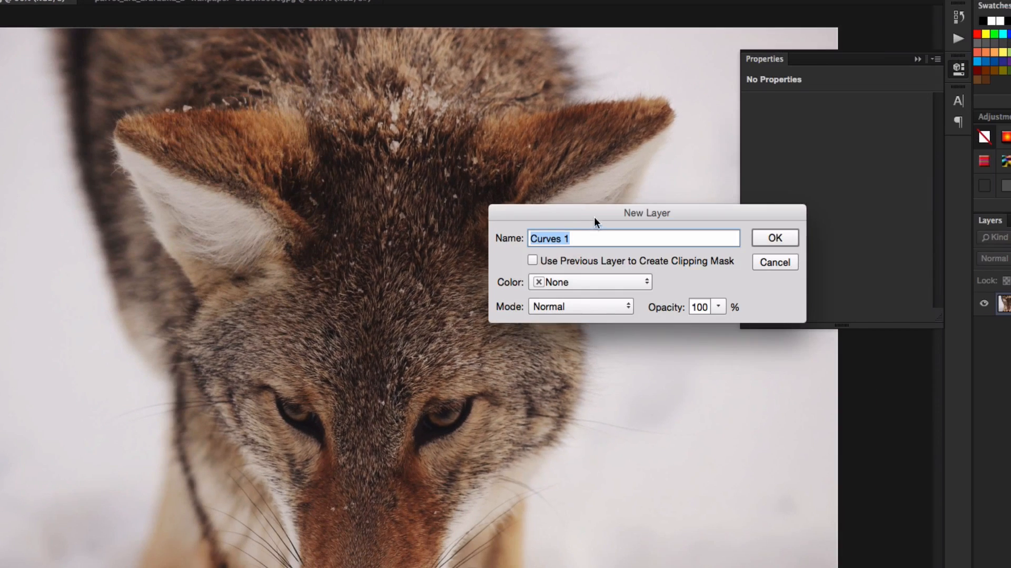
{"action": "left_click_drag", "start_coordinate": [647, 213], "coordinate": [461, 133]}
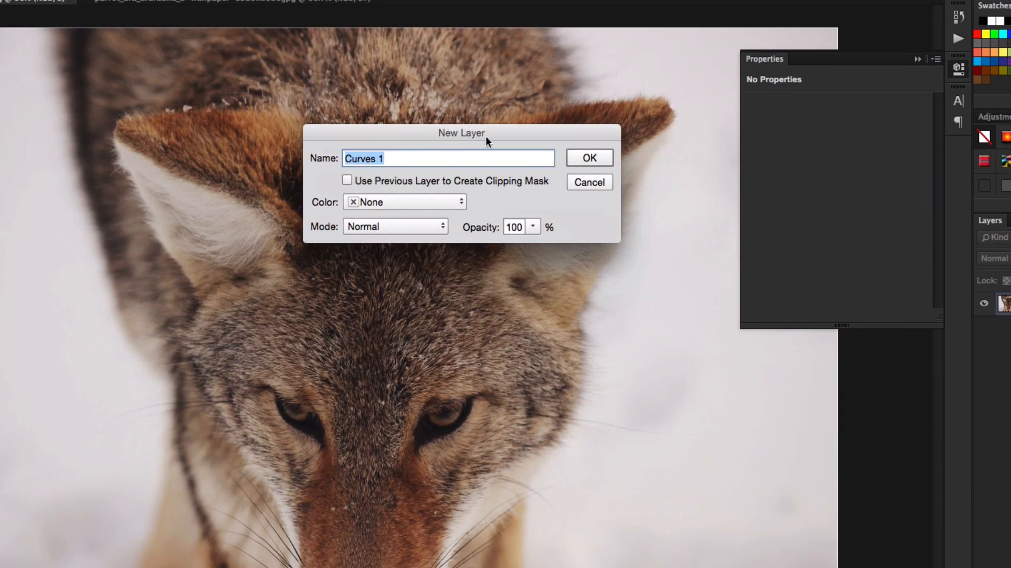
{"action": "mouse_move", "coordinate": [567, 154]}
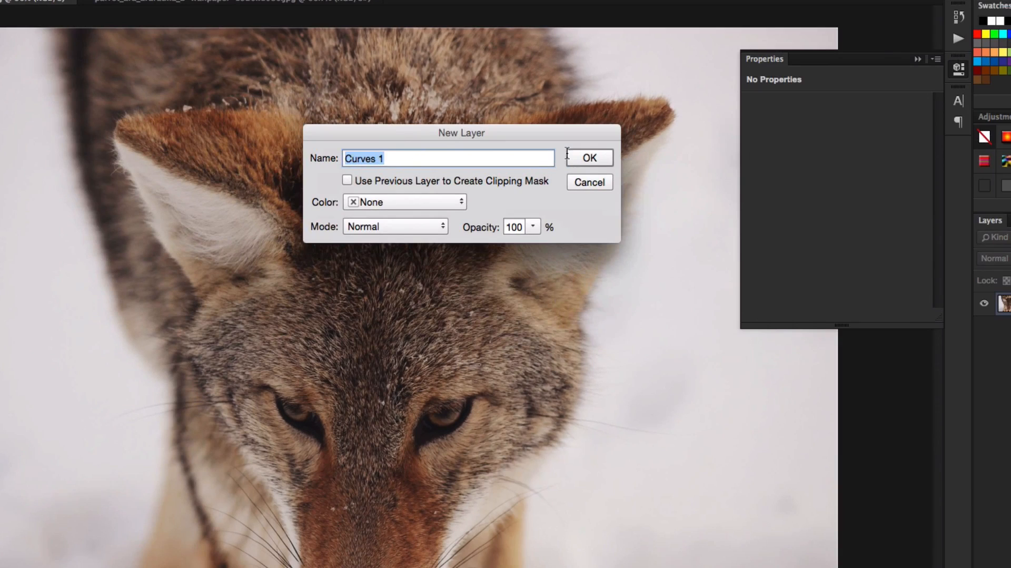
{"action": "left_click", "coordinate": [588, 157]}
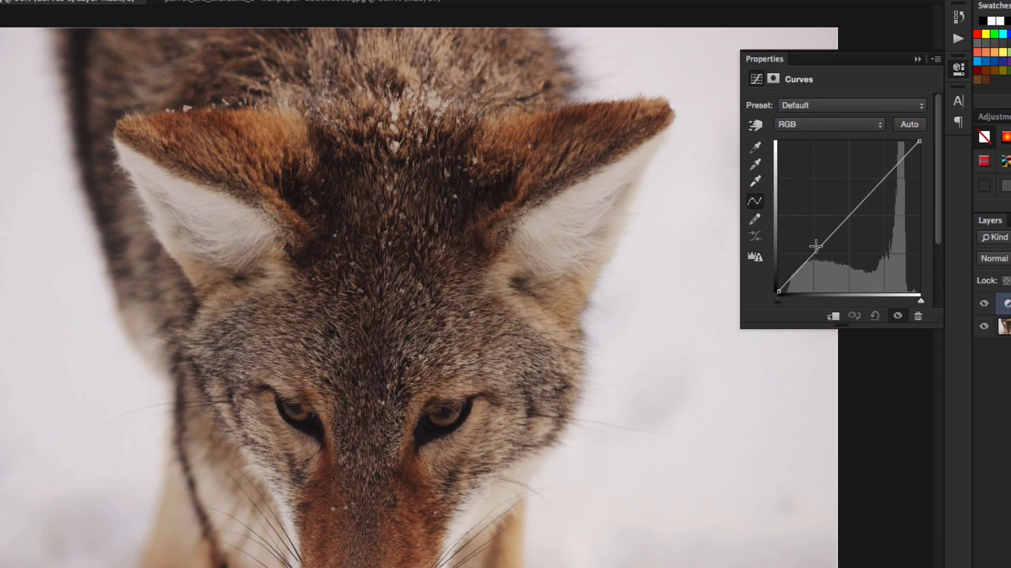
Shape an S-curve pulling shadows down and highlights up, then put the properties away
{"action": "left_click_drag", "start_coordinate": [816, 244], "coordinate": [814, 256]}
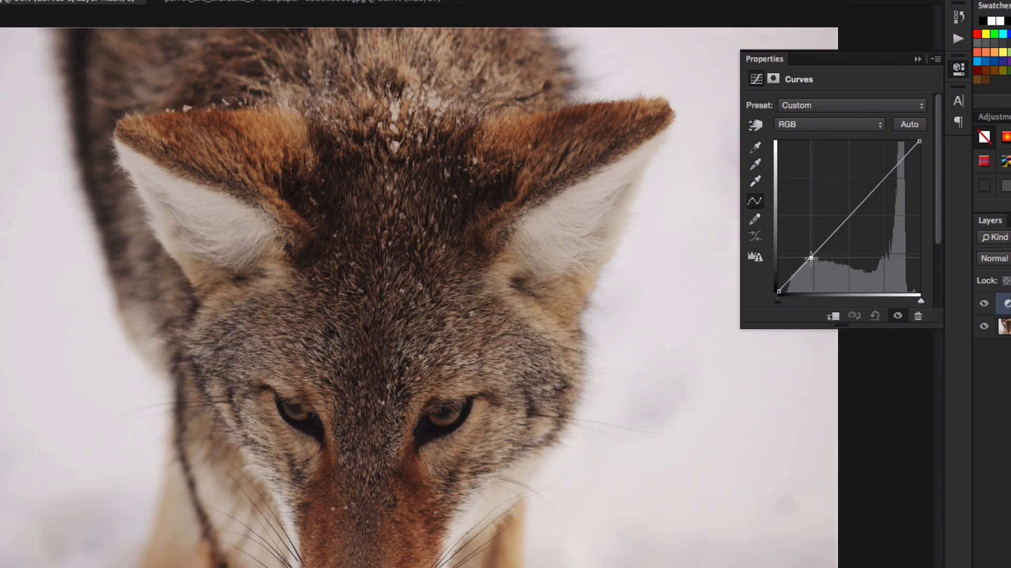
{"action": "left_click_drag", "start_coordinate": [811, 257], "coordinate": [869, 194]}
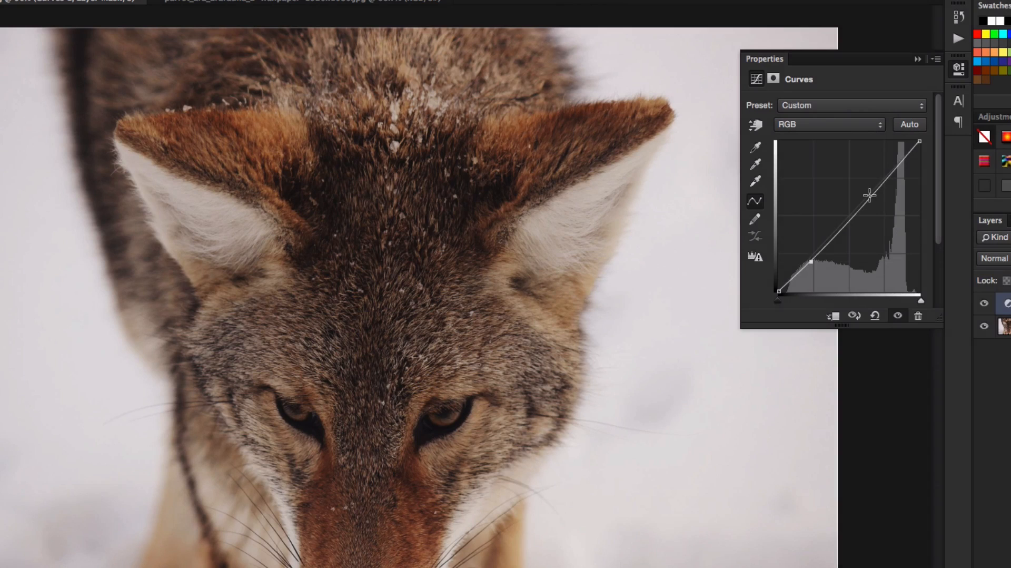
{"action": "left_click_drag", "start_coordinate": [869, 195], "coordinate": [883, 183]}
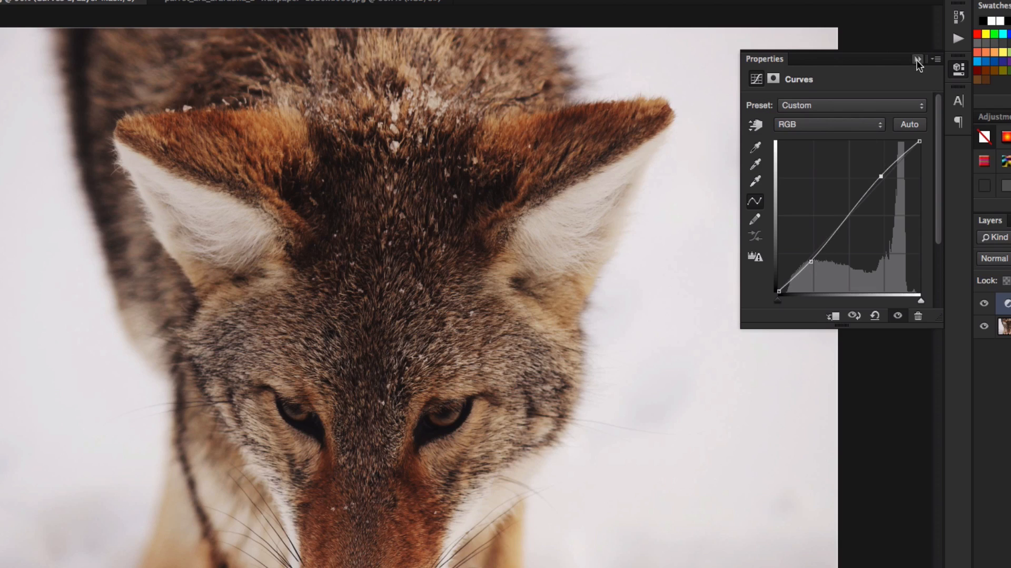
{"action": "left_click", "coordinate": [919, 59]}
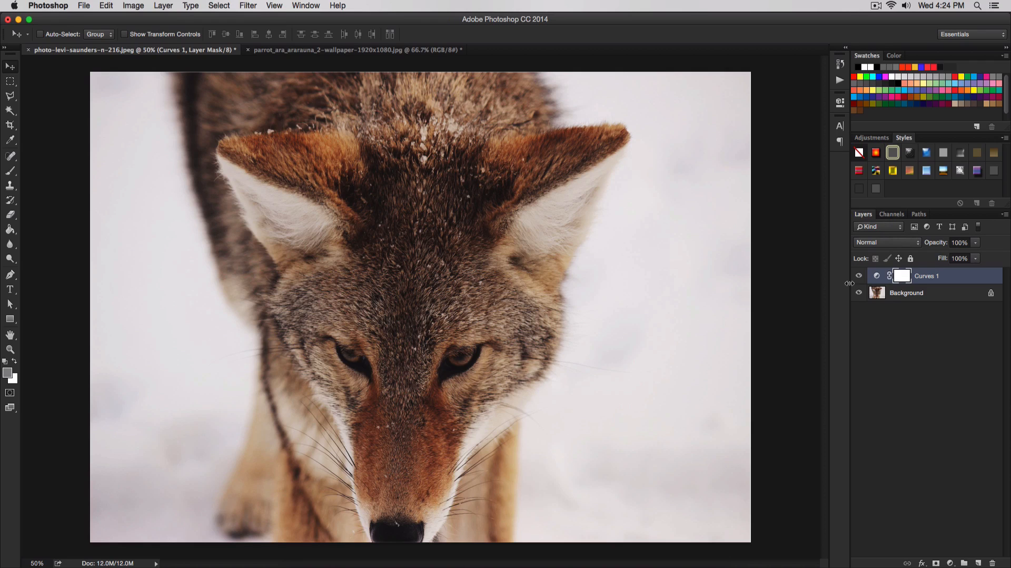
Add a Gradient Fill 1 layer and bring up its Gradient Editor
{"action": "left_click", "coordinate": [162, 5]}
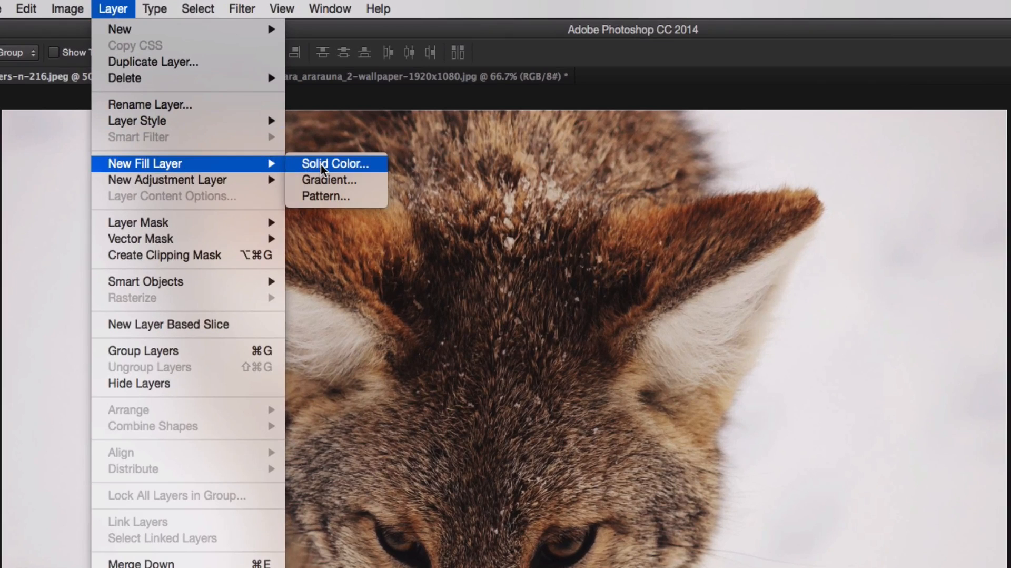
{"action": "left_click", "coordinate": [327, 180]}
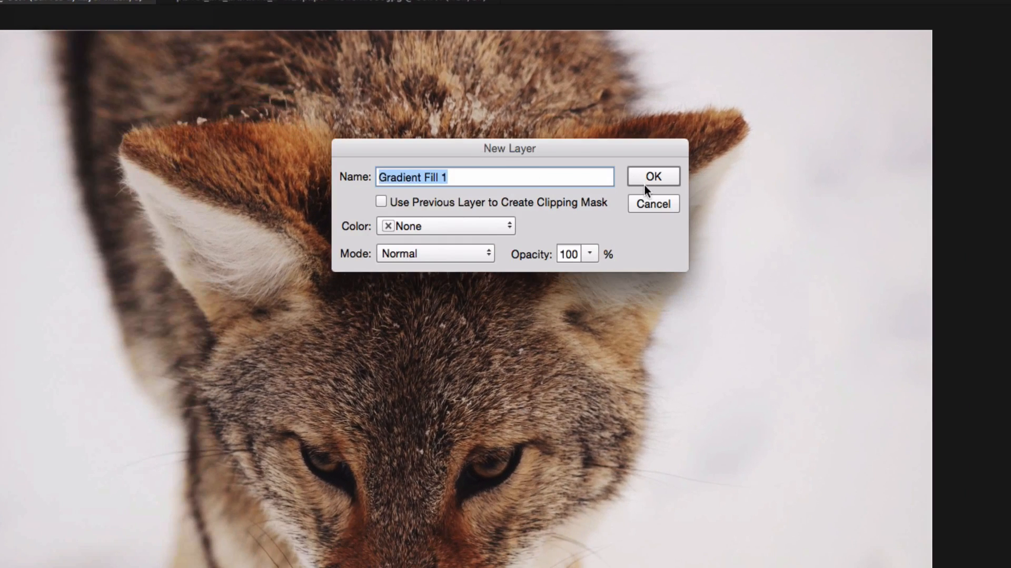
{"action": "left_click", "coordinate": [653, 176]}
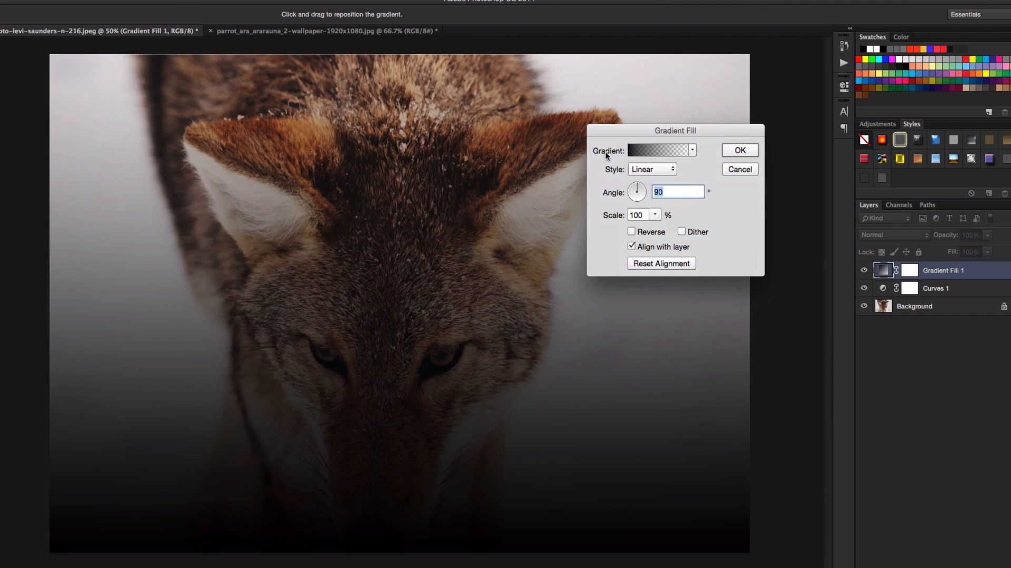
{"action": "left_click", "coordinate": [658, 151]}
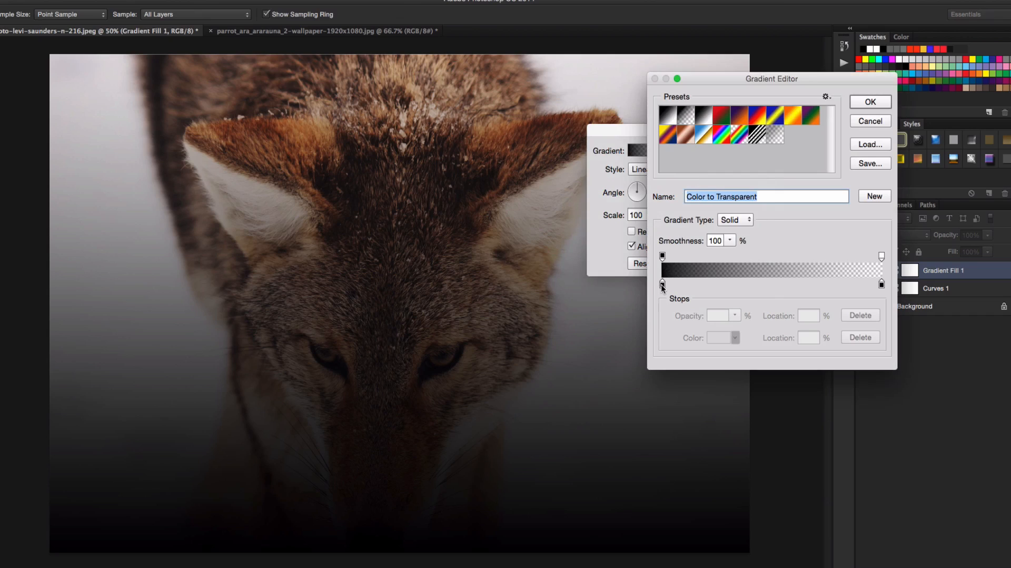
Set the gradient's solid colour stop to red fc2c2c fading to transparent
{"action": "left_click", "coordinate": [661, 284]}
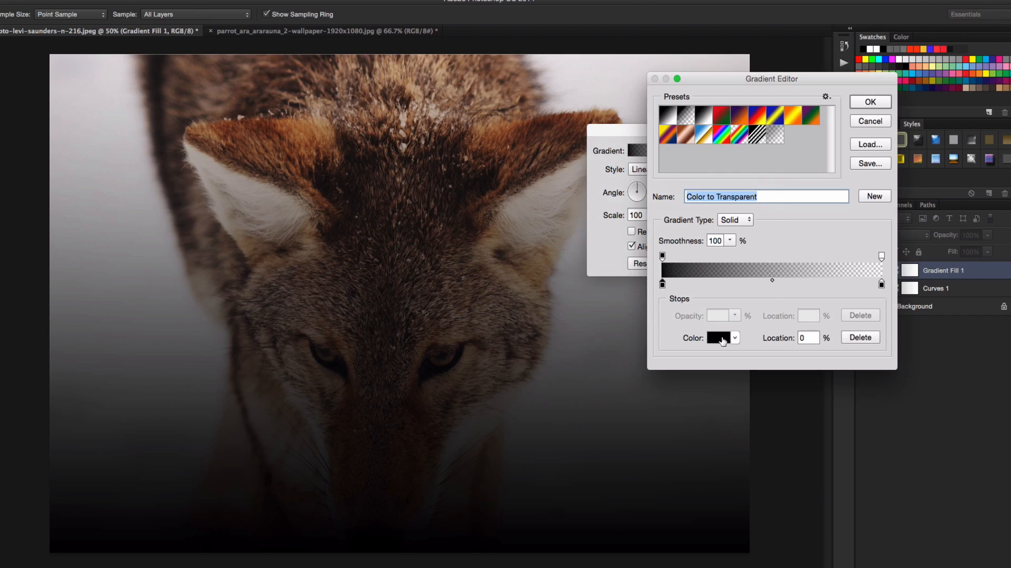
{"action": "left_click", "coordinate": [719, 337]}
{"action": "type", "text": "fc2c2c"}
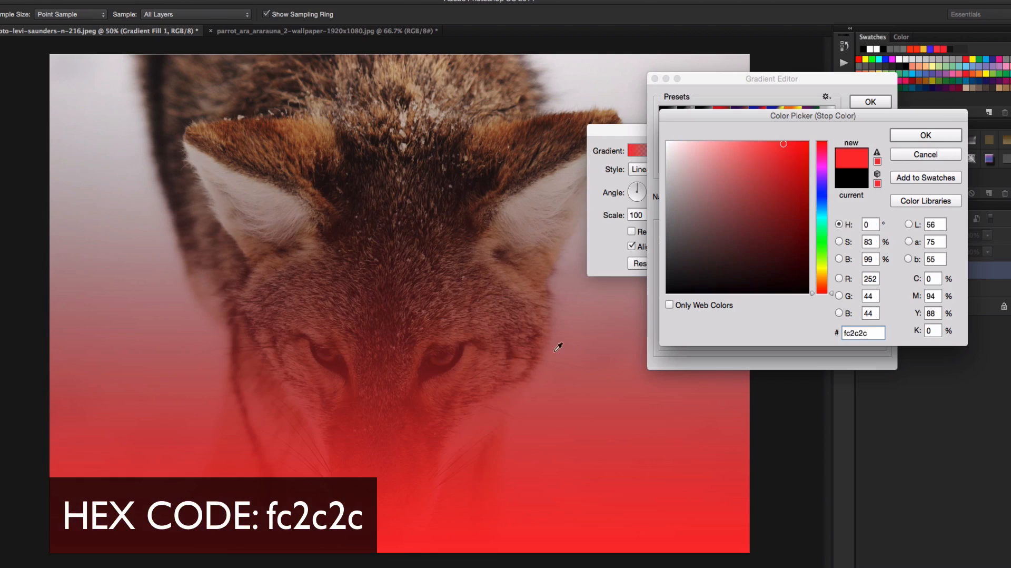
{"action": "left_click", "coordinate": [925, 136]}
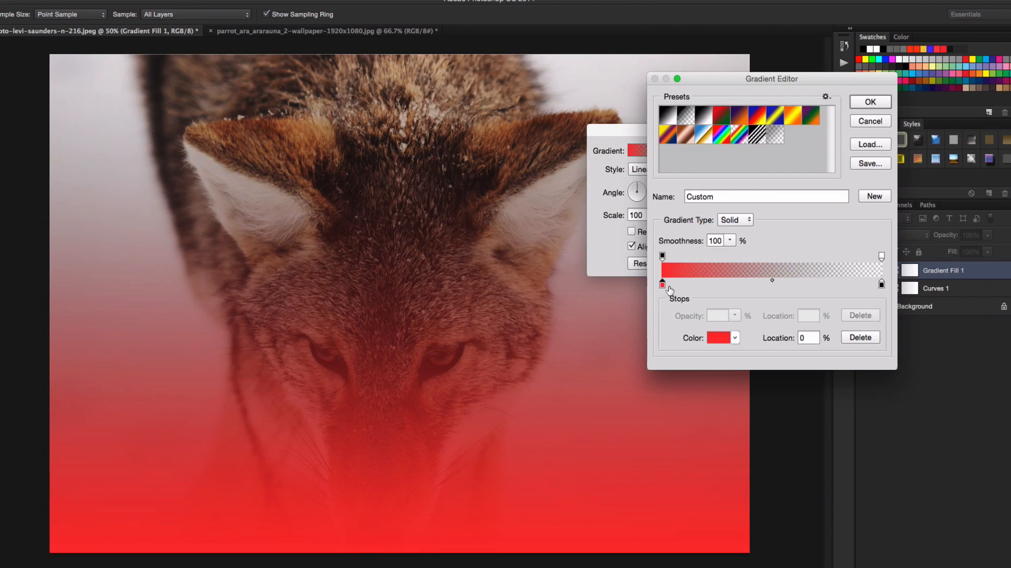
{"action": "left_click", "coordinate": [870, 102]}
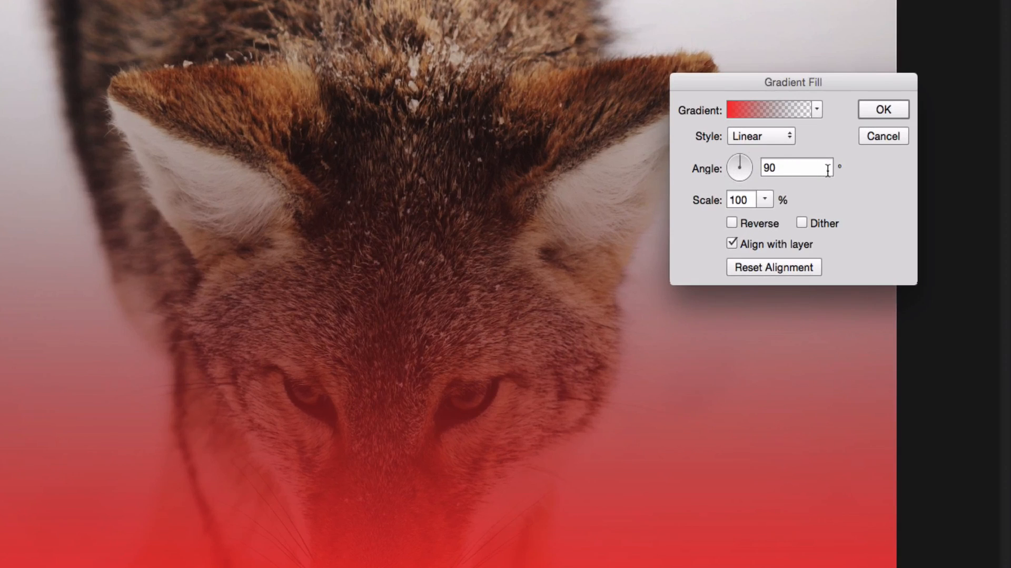
Apply the red gradient fill at an angle of -100°
{"action": "type", "text": "-100"}
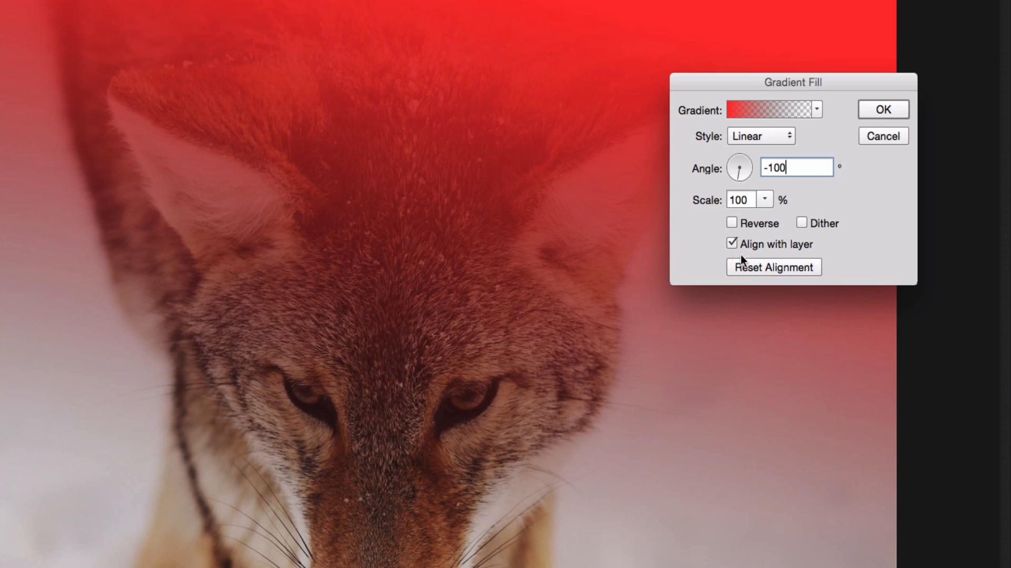
{"action": "left_click", "coordinate": [882, 109]}
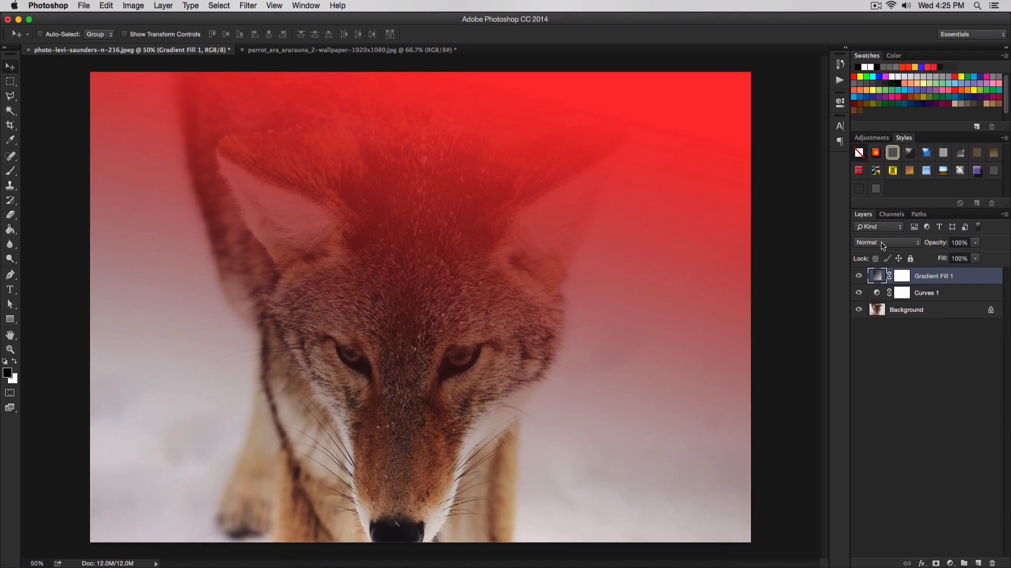
Blend Gradient Fill 1 in Screen mode at 90% opacity
{"action": "left_click", "coordinate": [887, 243]}
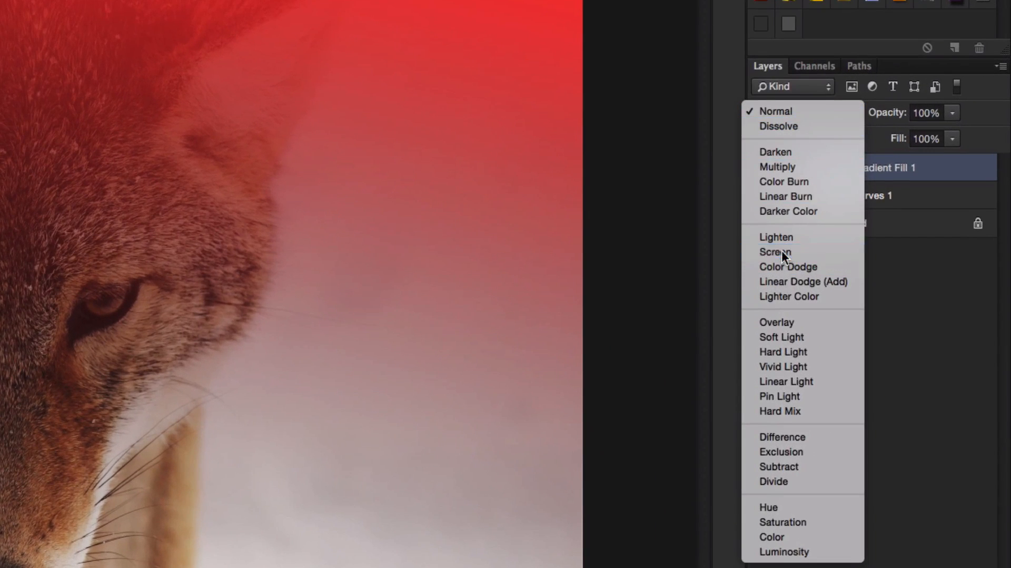
{"action": "left_click", "coordinate": [775, 252]}
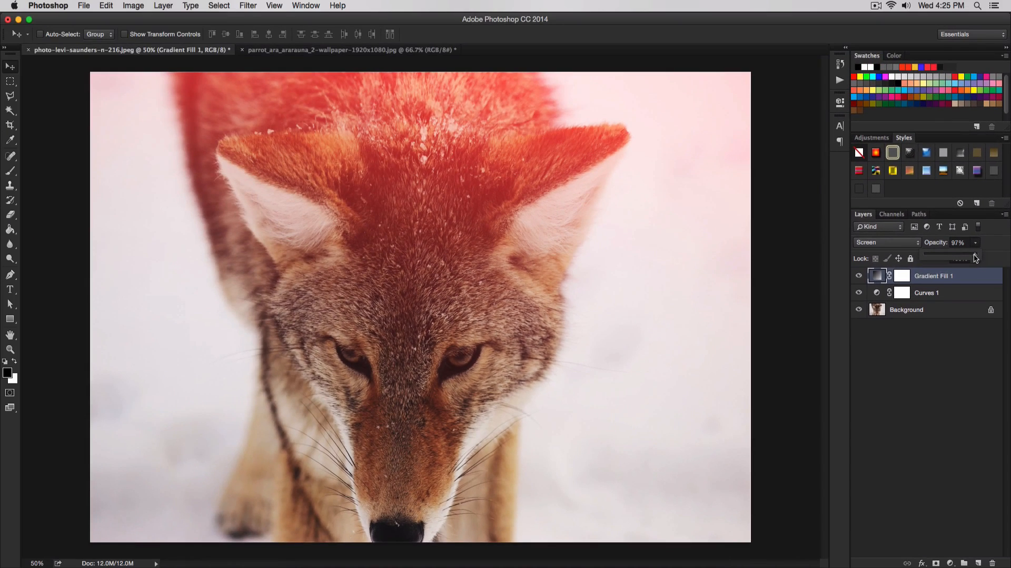
{"action": "left_click_drag", "start_coordinate": [981, 257], "coordinate": [970, 257]}
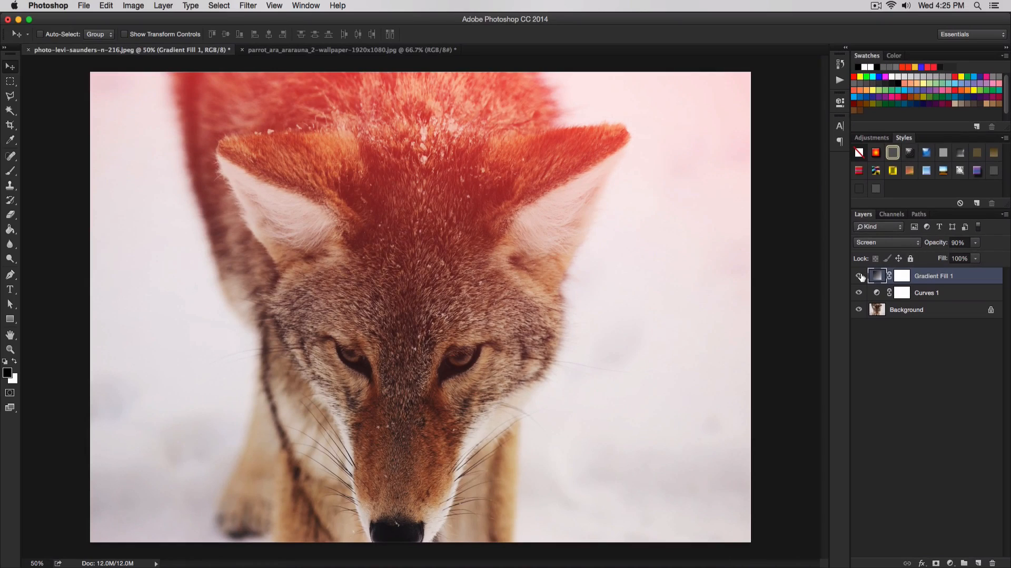
{"action": "mouse_move", "coordinate": [859, 276]}
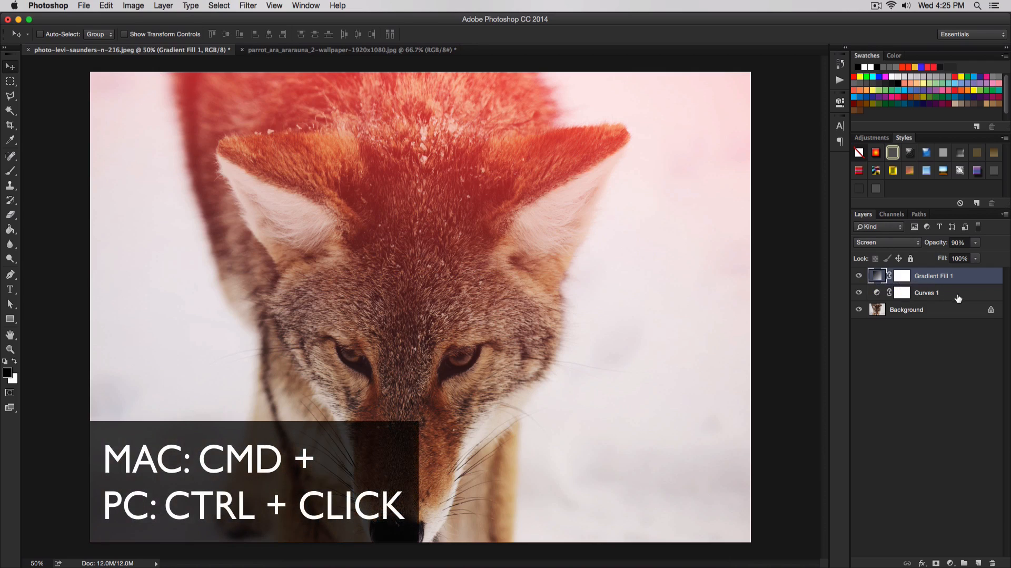
Group Curves 1 and Gradient Fill 1 with Cmd+G and rename the group Effects
{"action": "left_click", "coordinate": [927, 292]}
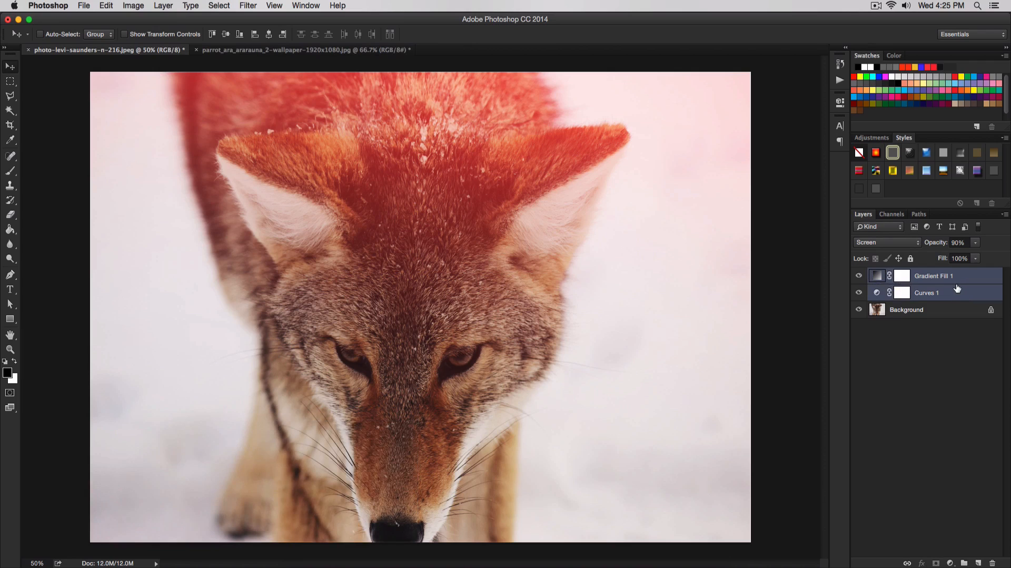
{"action": "key", "text": "cmd+g"}
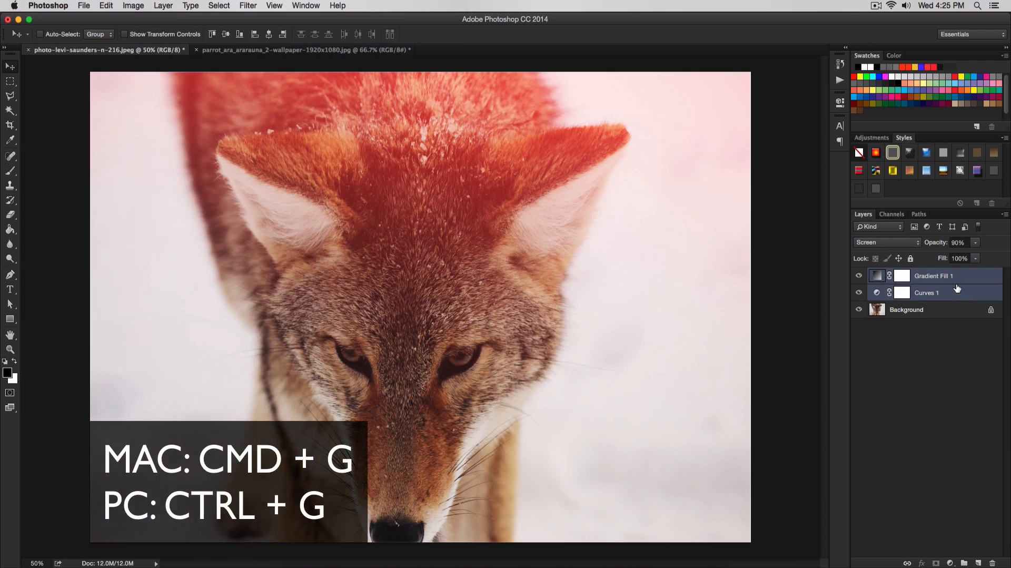
{"action": "key", "text": "cmd+g"}
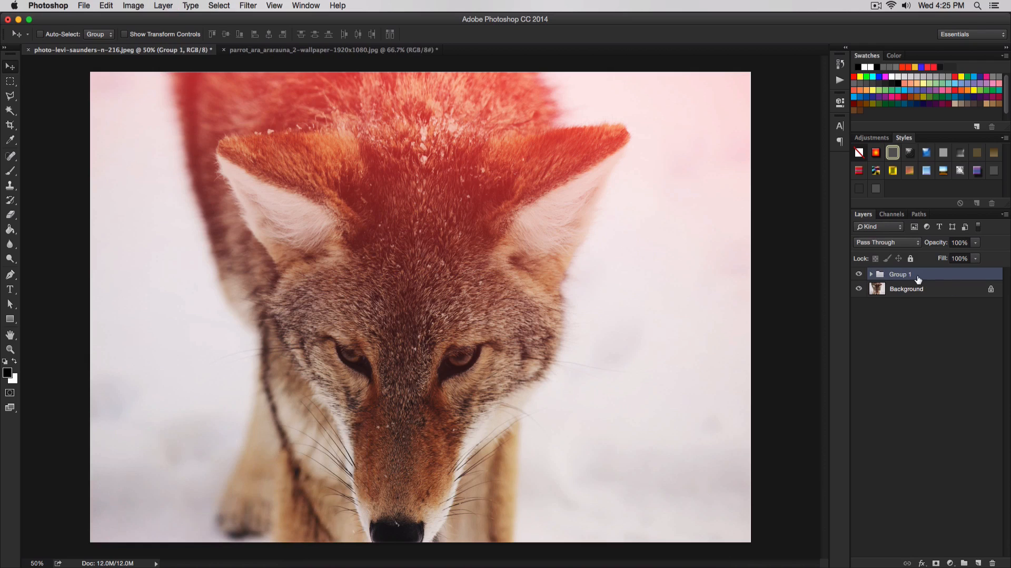
{"action": "mouse_move", "coordinate": [903, 277]}
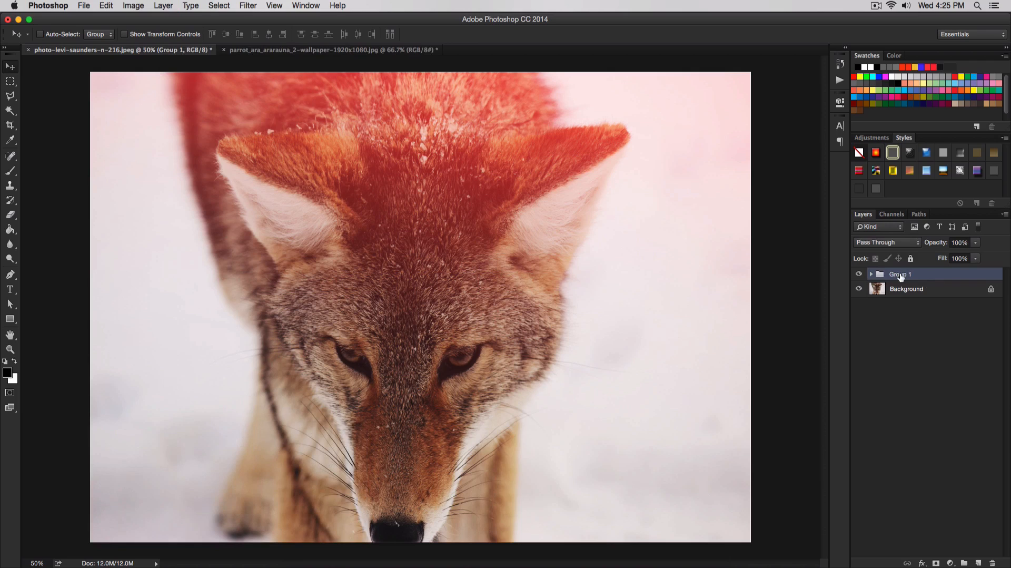
{"action": "double_click", "coordinate": [900, 274]}
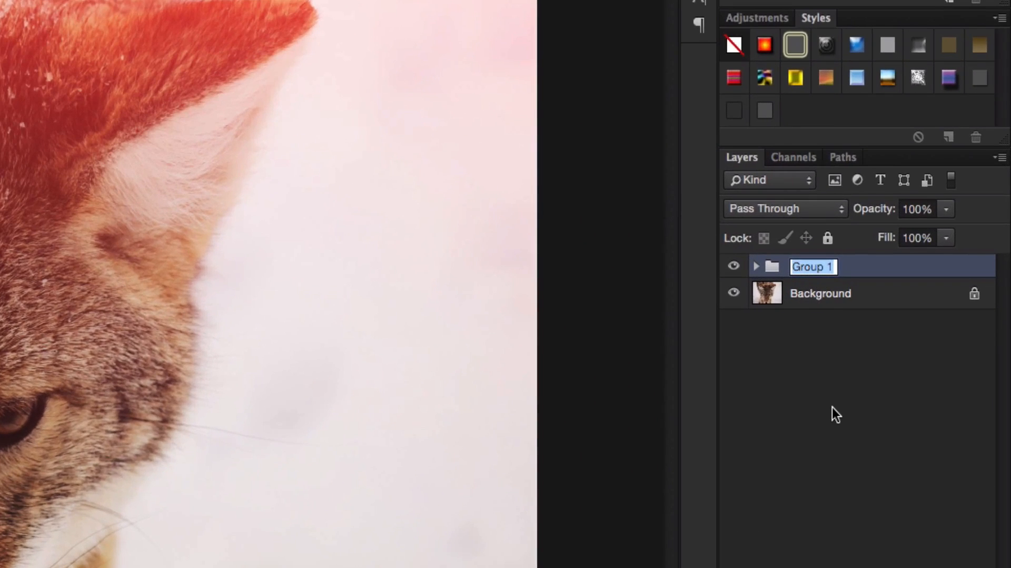
{"action": "type", "text": "Effects"}
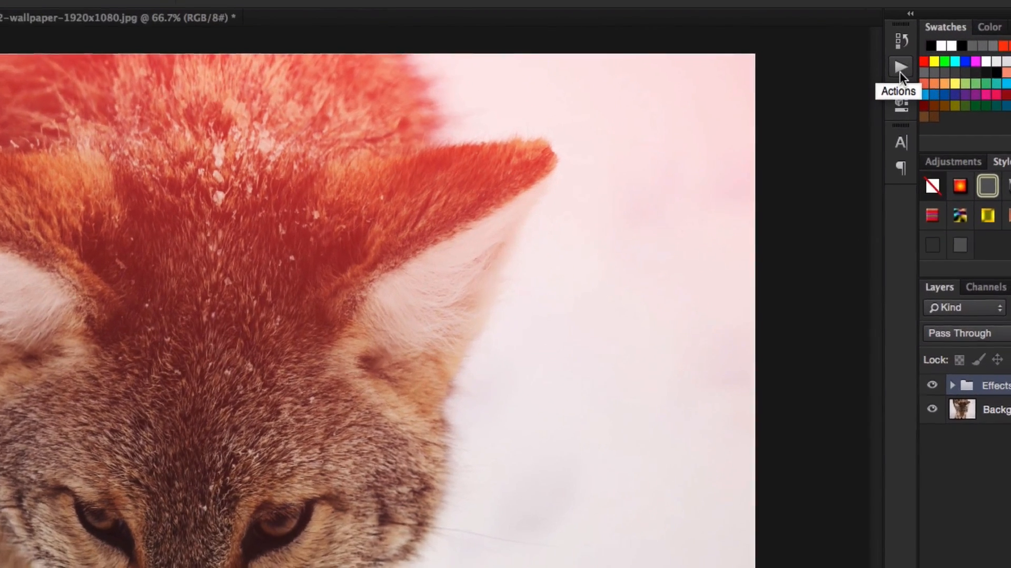
Stop recording the Light Streak action from the Actions panel
{"action": "left_click", "coordinate": [901, 67]}
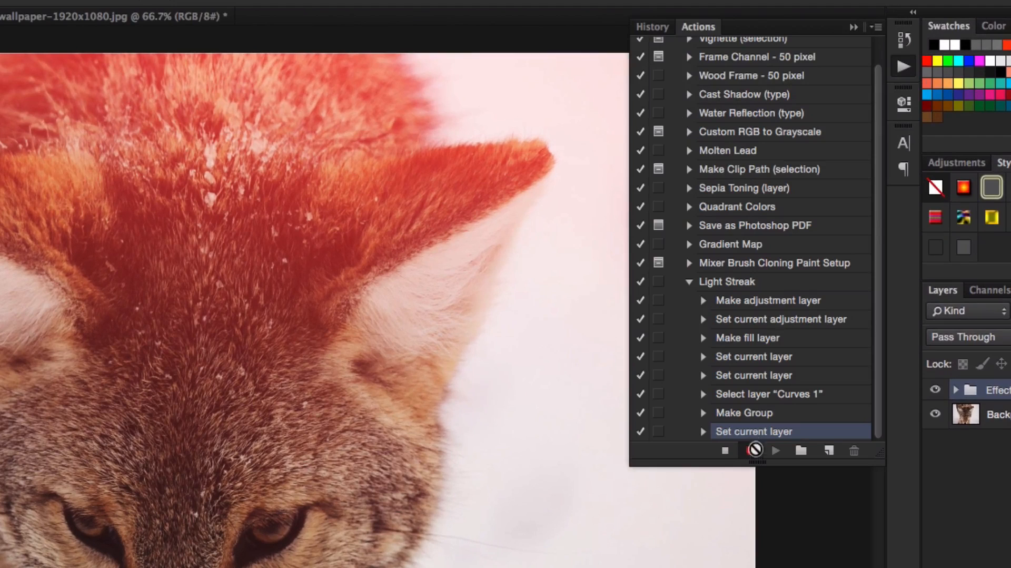
{"action": "left_click", "coordinate": [724, 450]}
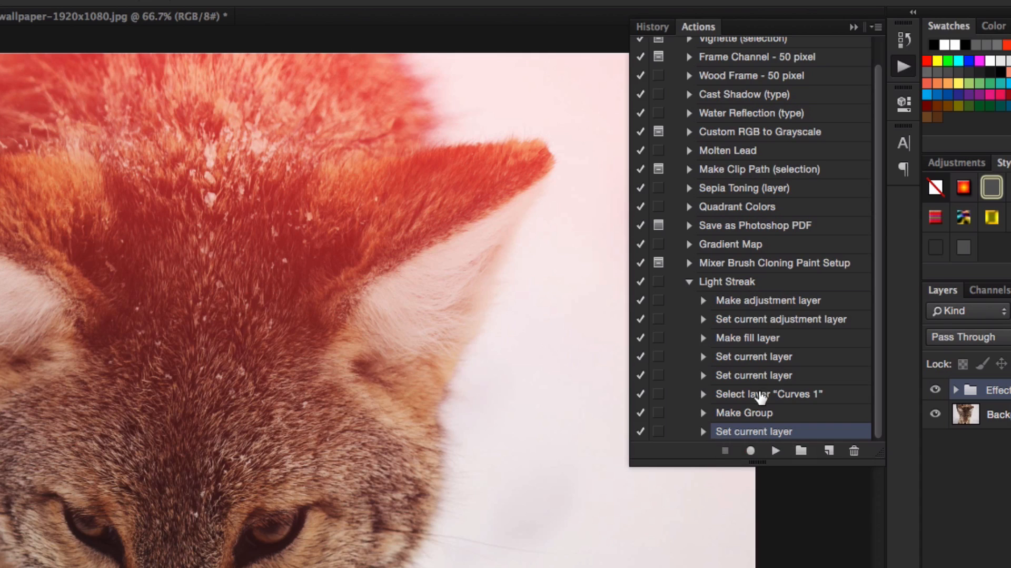
{"action": "mouse_move", "coordinate": [739, 467]}
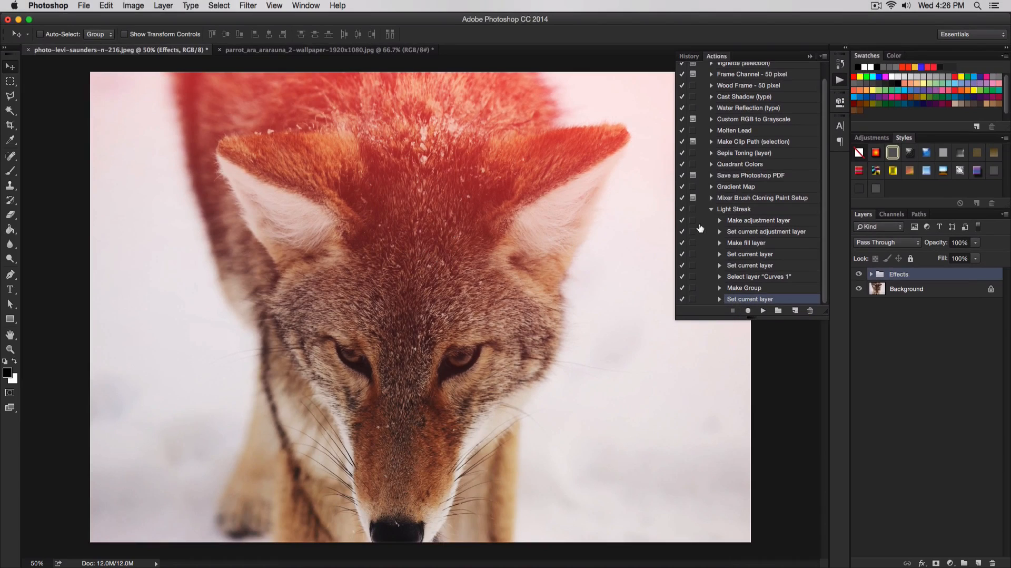
Expand Light Streak to review its recorded steps, including Set current adjustment layer
{"action": "left_click", "coordinate": [711, 208]}
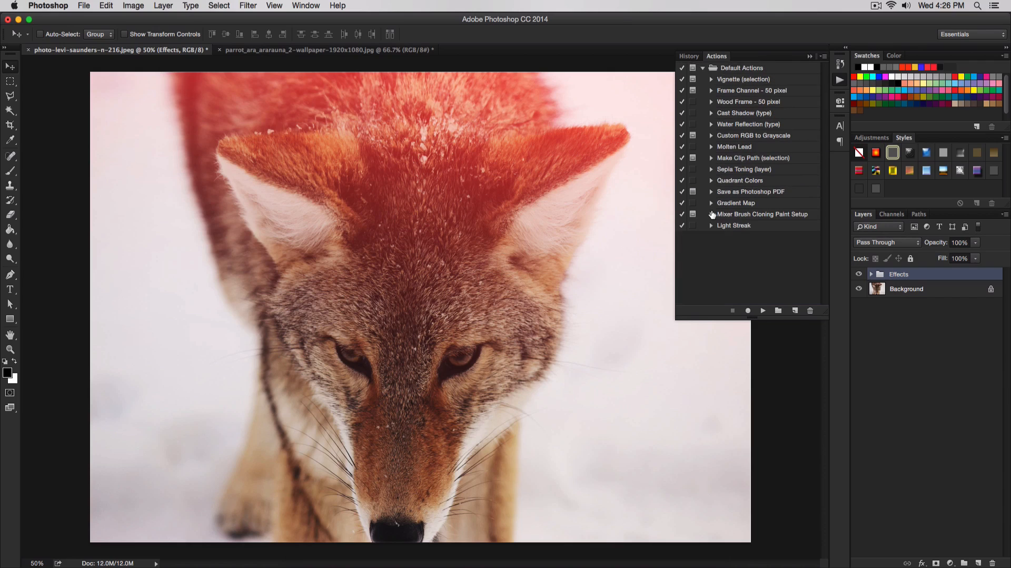
{"action": "mouse_move", "coordinate": [729, 231]}
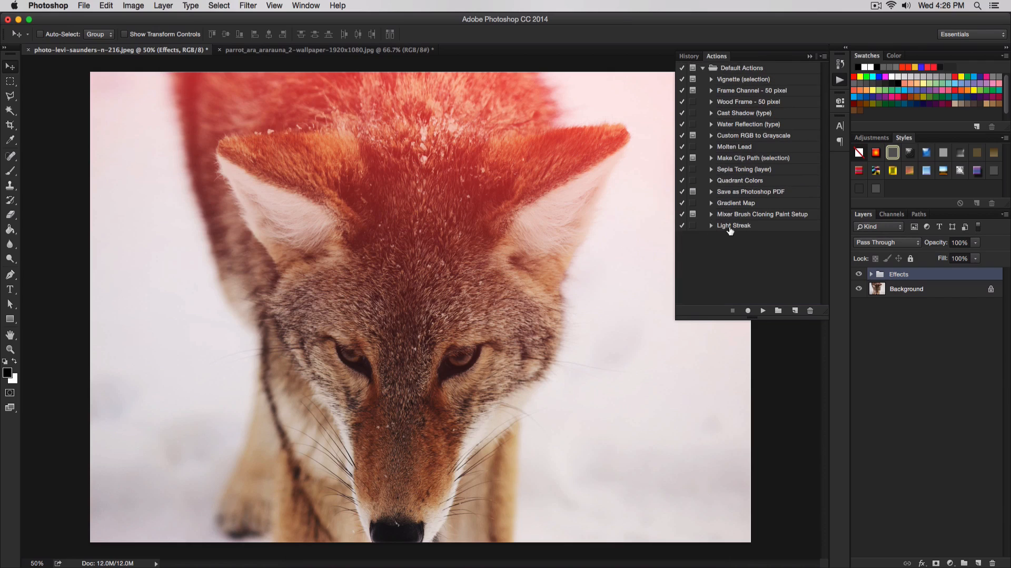
{"action": "left_click", "coordinate": [734, 225]}
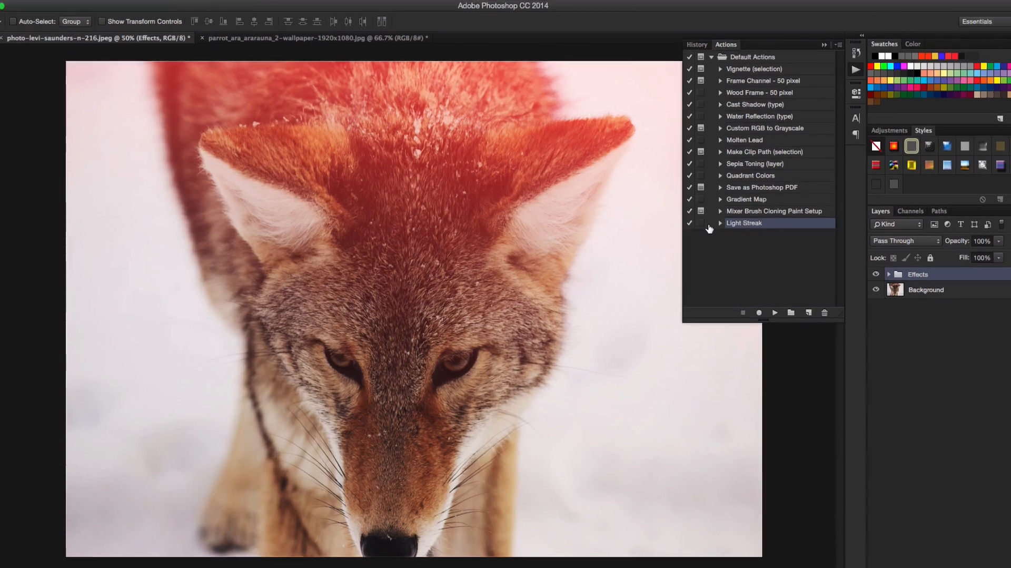
{"action": "left_click", "coordinate": [720, 222]}
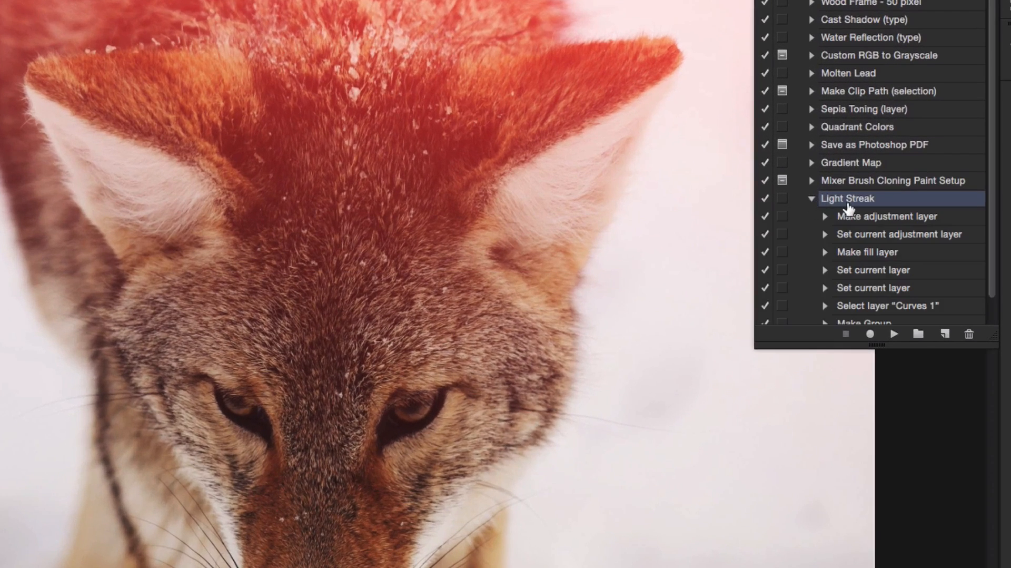
{"action": "scroll", "scroll_direction": "down", "scroll_amount": 3}
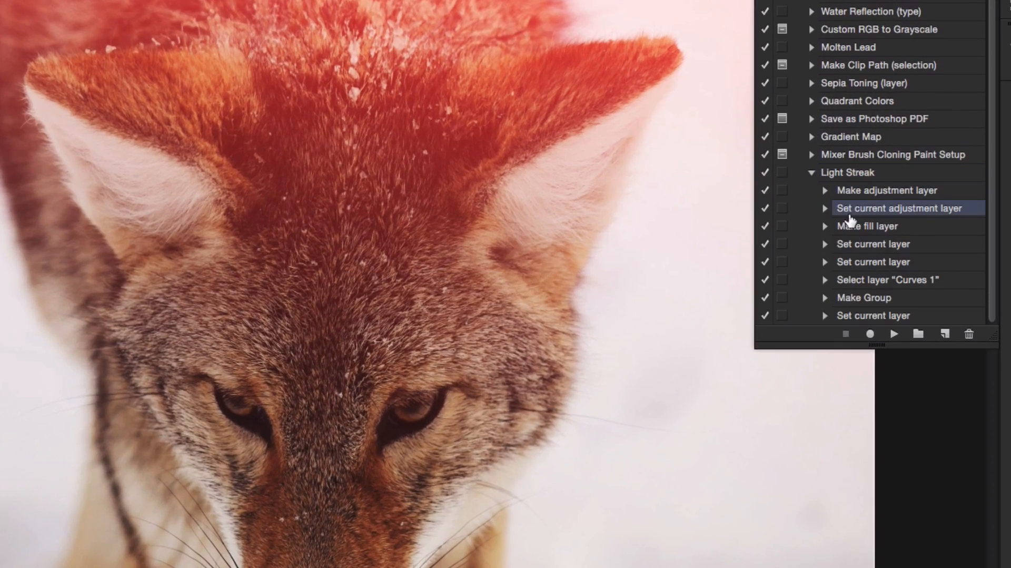
{"action": "left_click", "coordinate": [874, 244]}
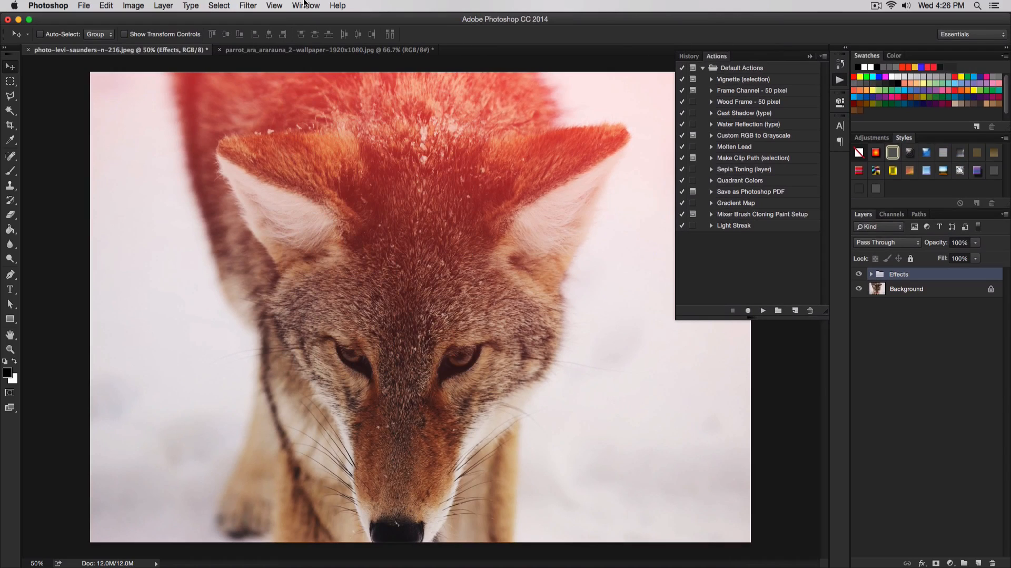
{"action": "left_click", "coordinate": [305, 5]}
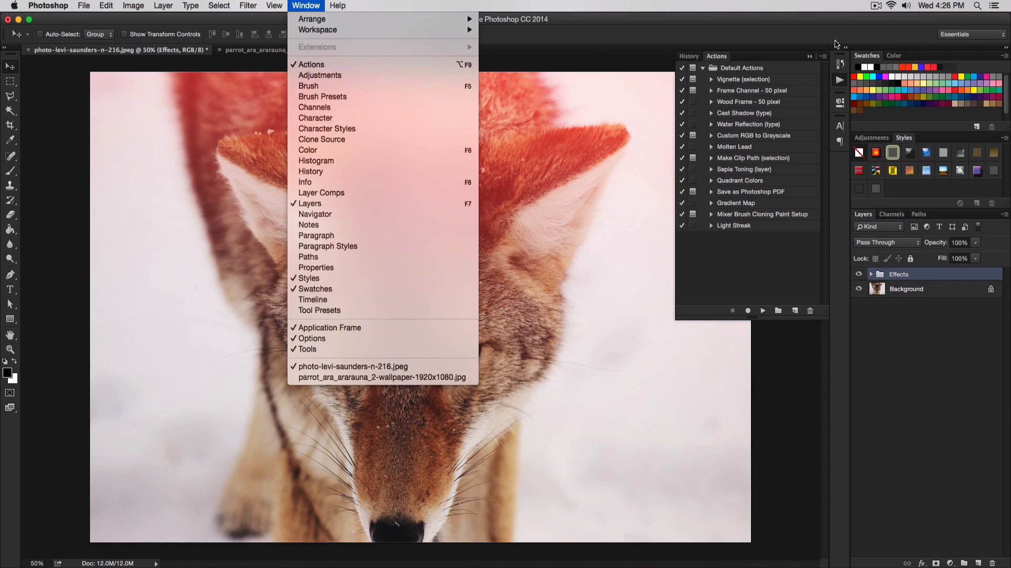
{"action": "left_click", "coordinate": [306, 5]}
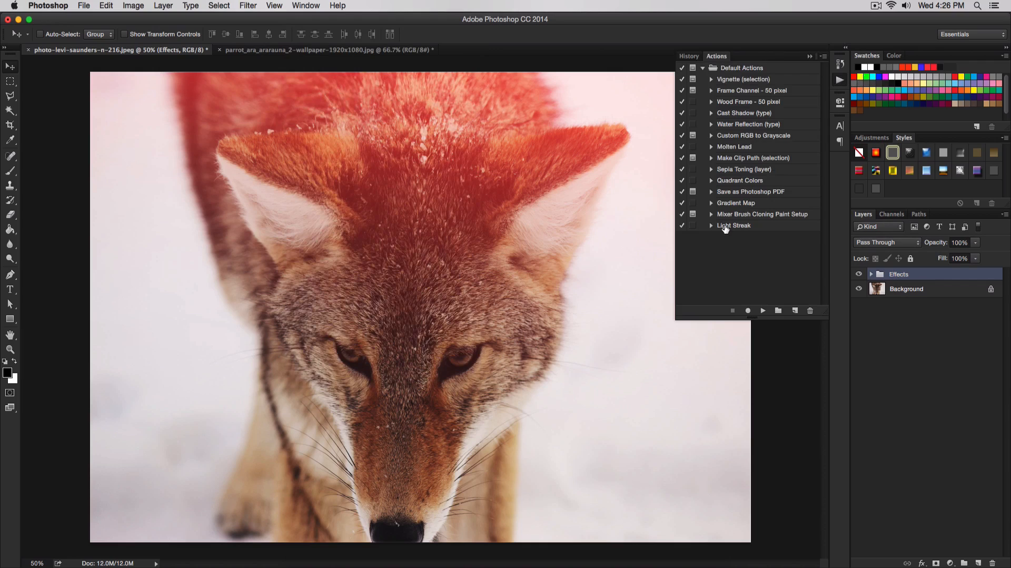
{"action": "left_click", "coordinate": [711, 226]}
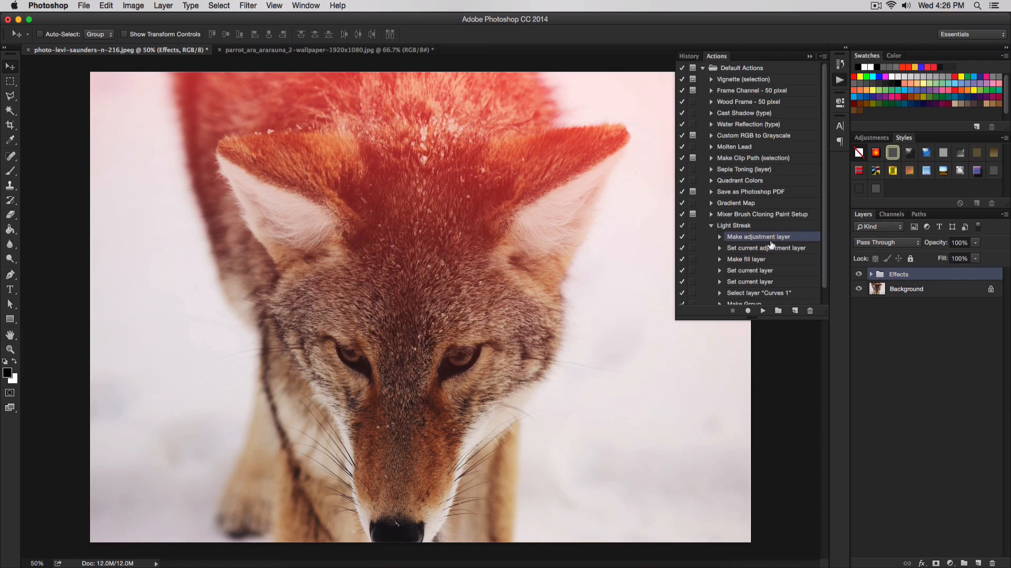
{"action": "left_click", "coordinate": [734, 226]}
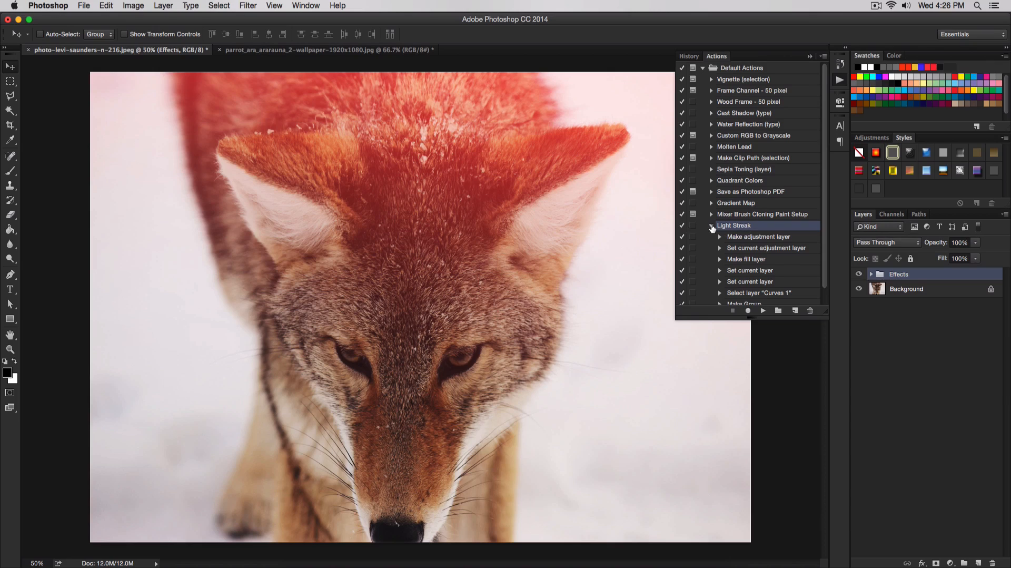
{"action": "left_click", "coordinate": [711, 225]}
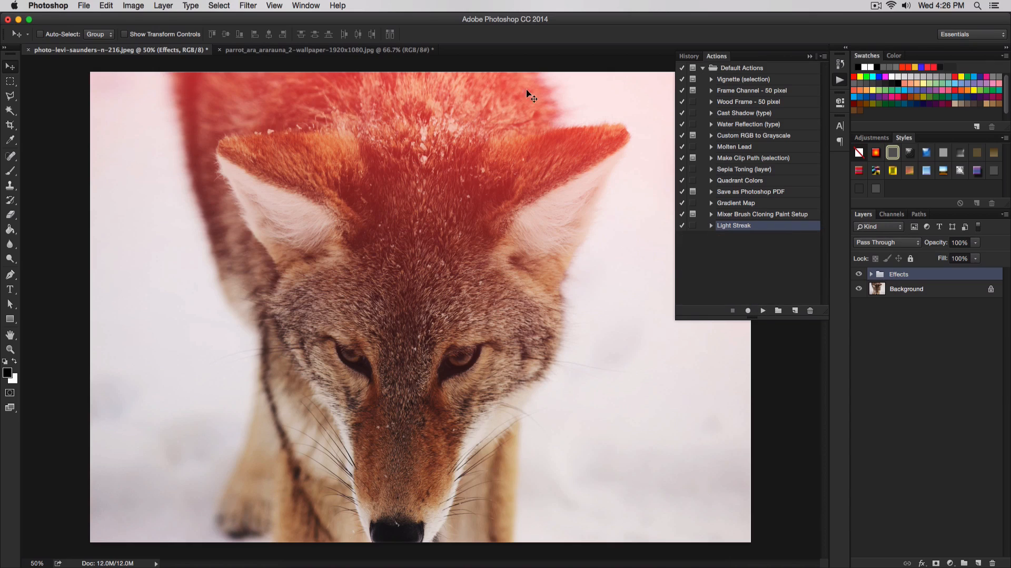
{"action": "left_click", "coordinate": [329, 50]}
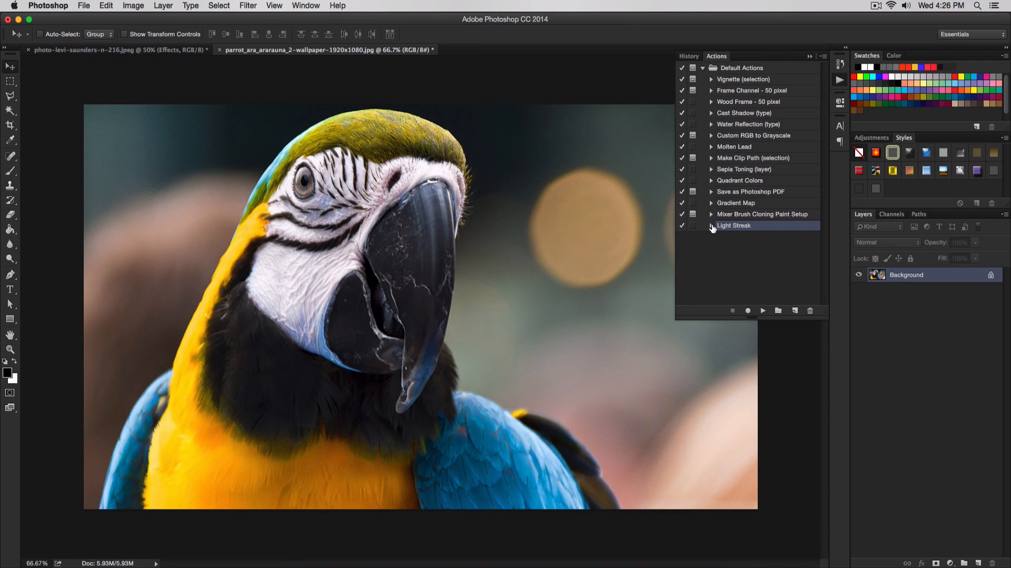
Play the Light Streak action on the parrot photo to add its red glow
{"action": "left_click", "coordinate": [839, 80]}
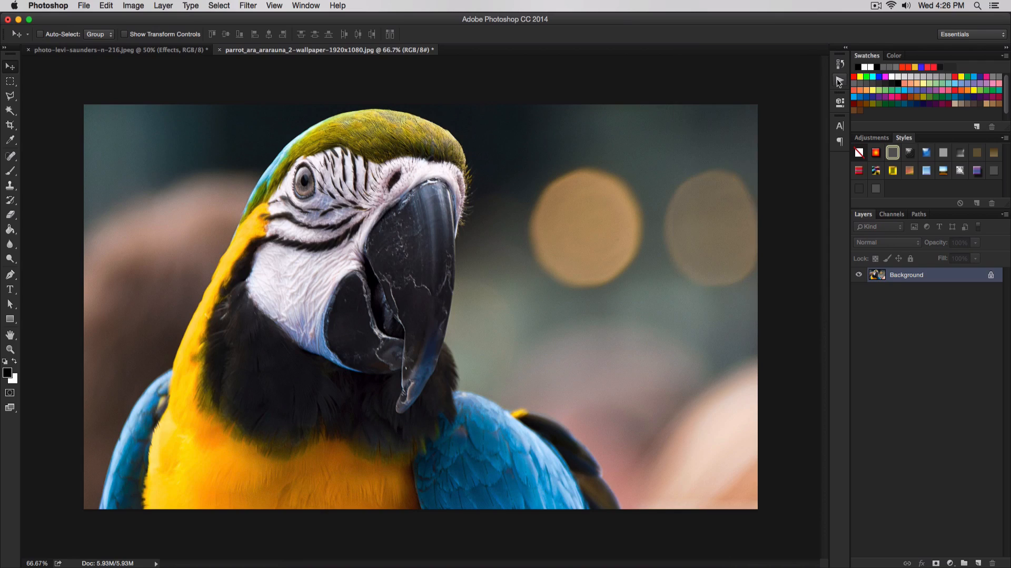
{"action": "mouse_move", "coordinate": [839, 82]}
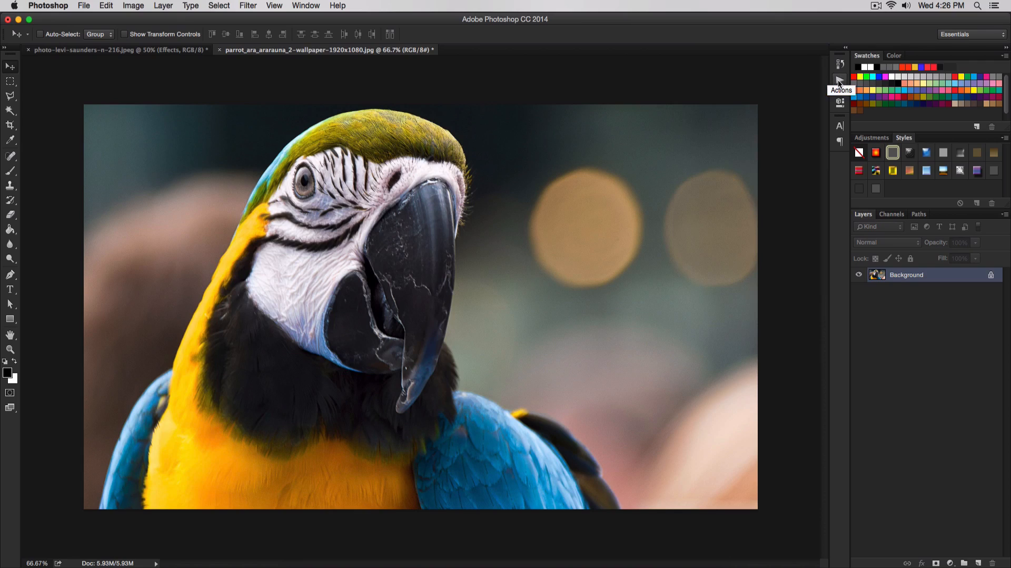
{"action": "left_click", "coordinate": [840, 80]}
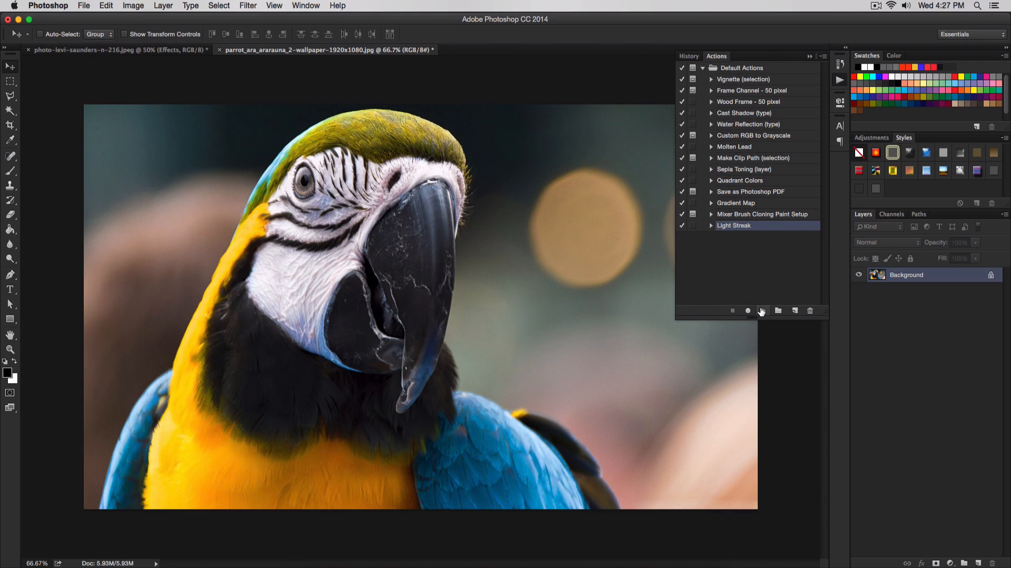
{"action": "left_click", "coordinate": [763, 310]}
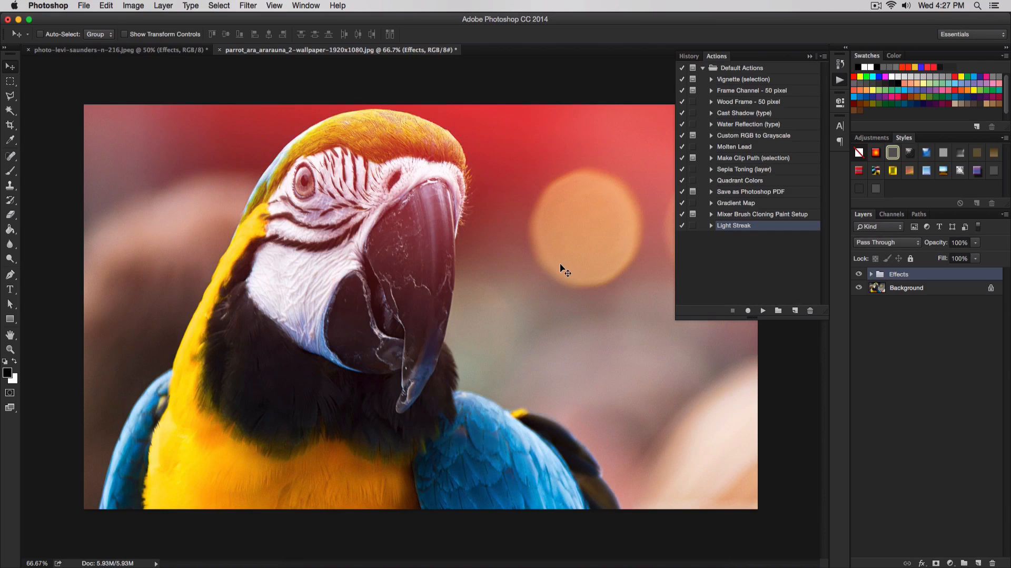